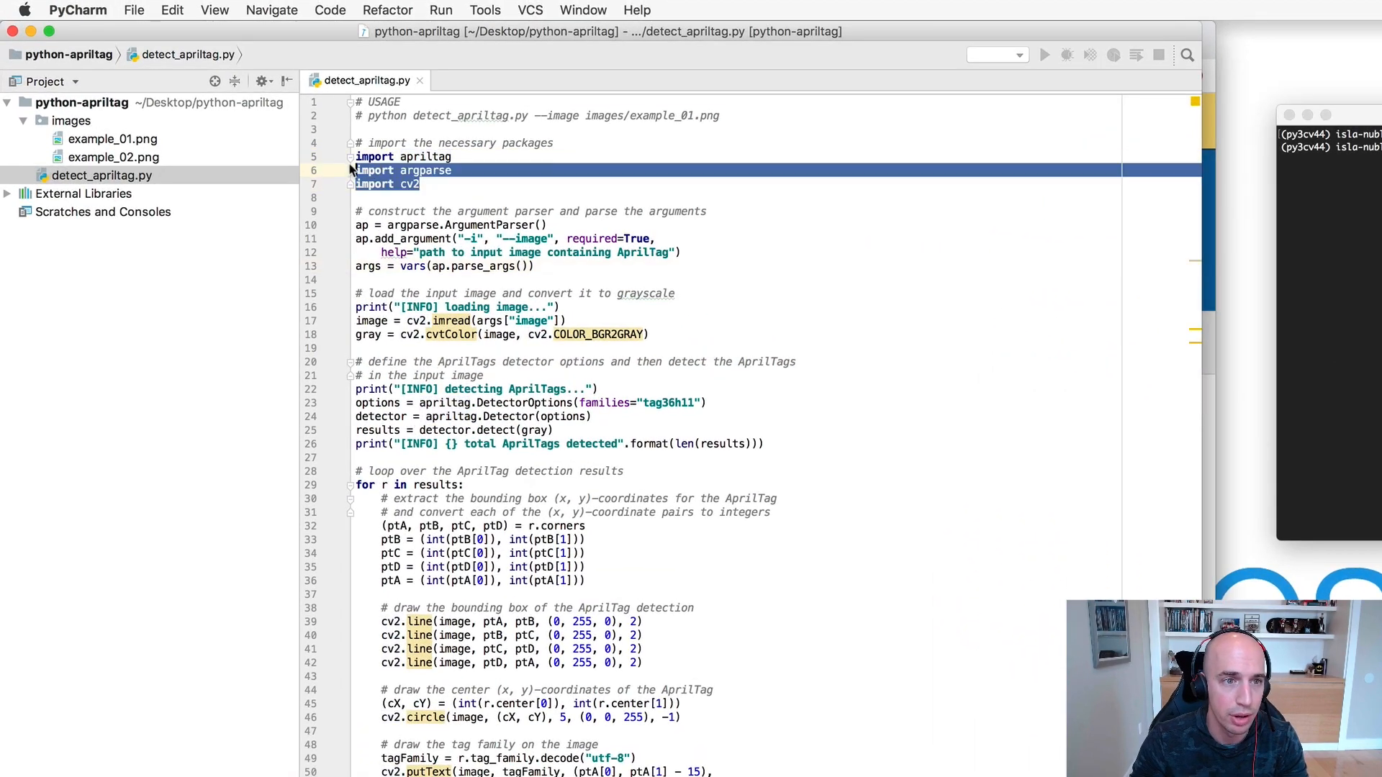
- Review the apriltag and argparse imports and the required -i/--image argument
double_click(425, 155)
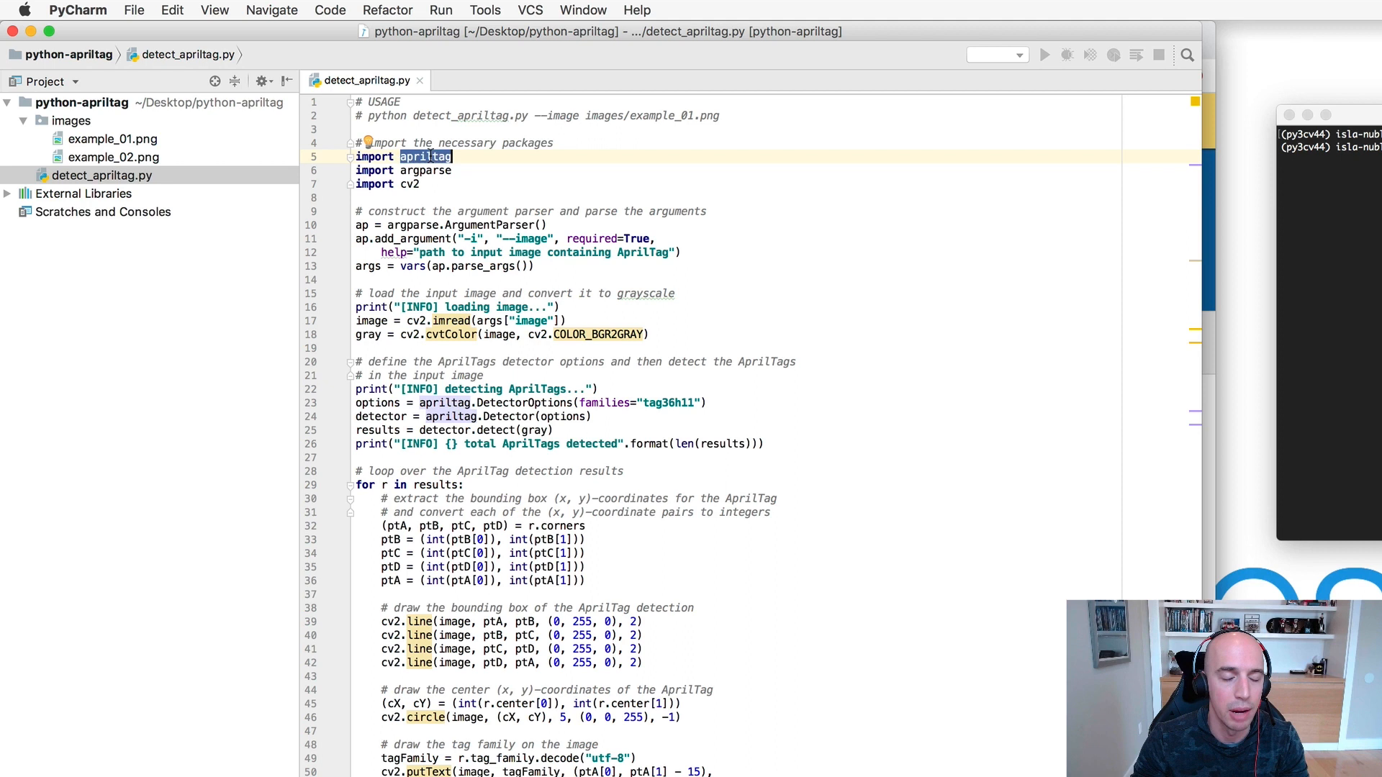
left_click(449, 155)
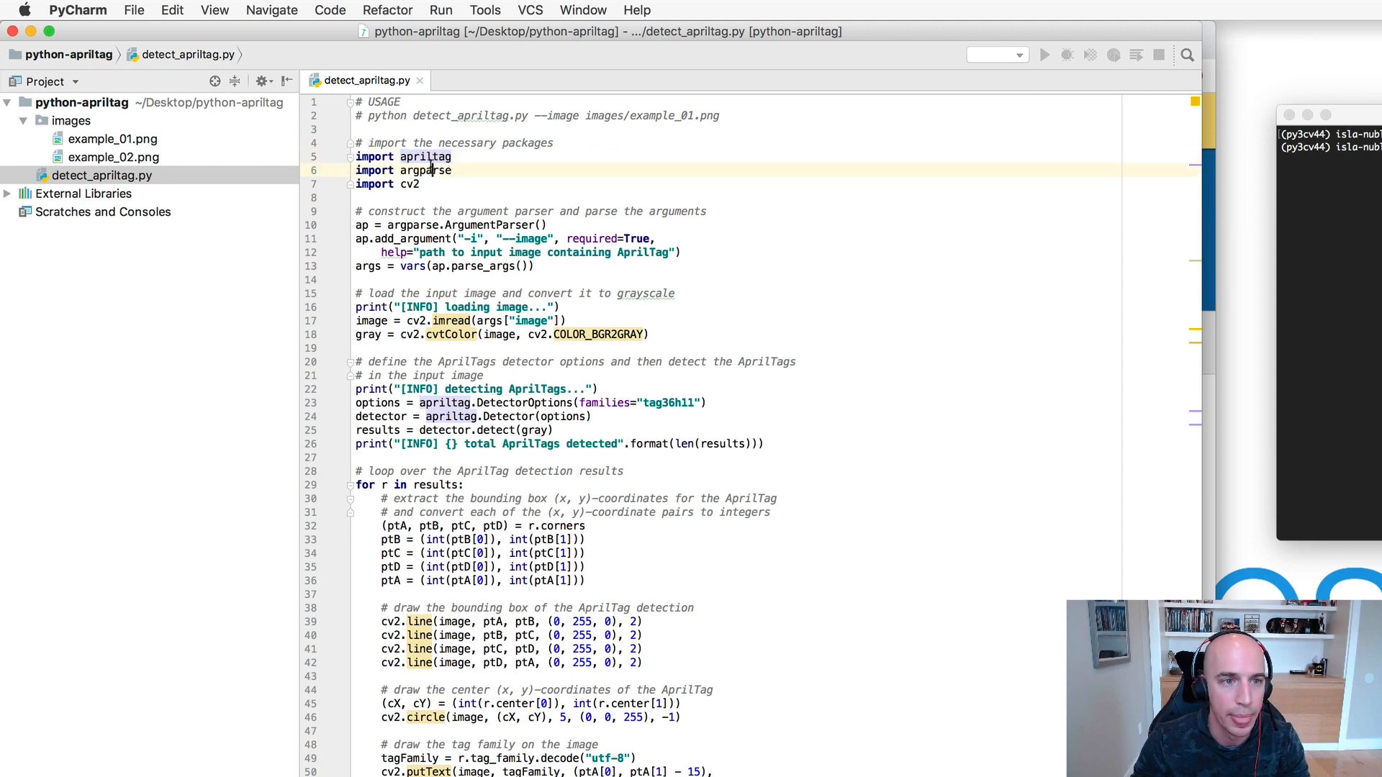
double_click(426, 170)
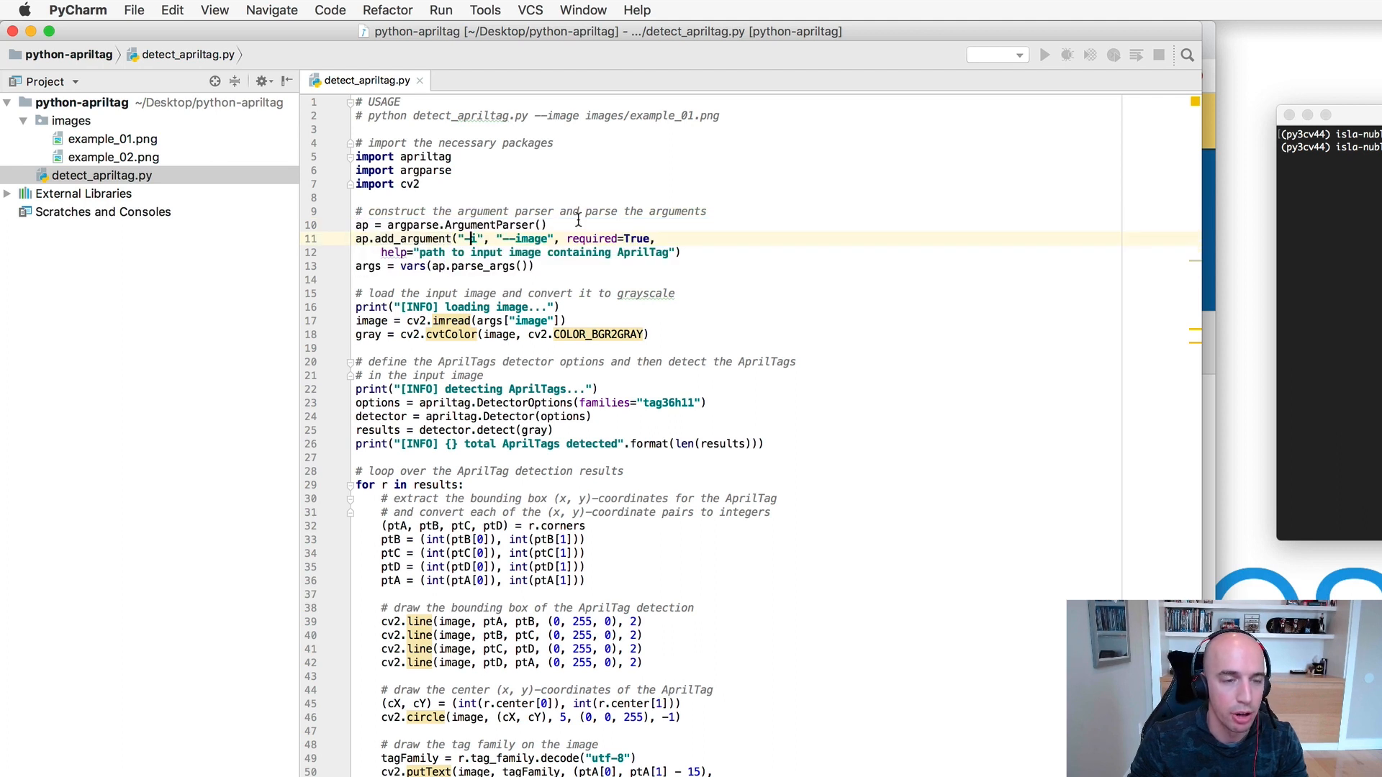
double_click(527, 239)
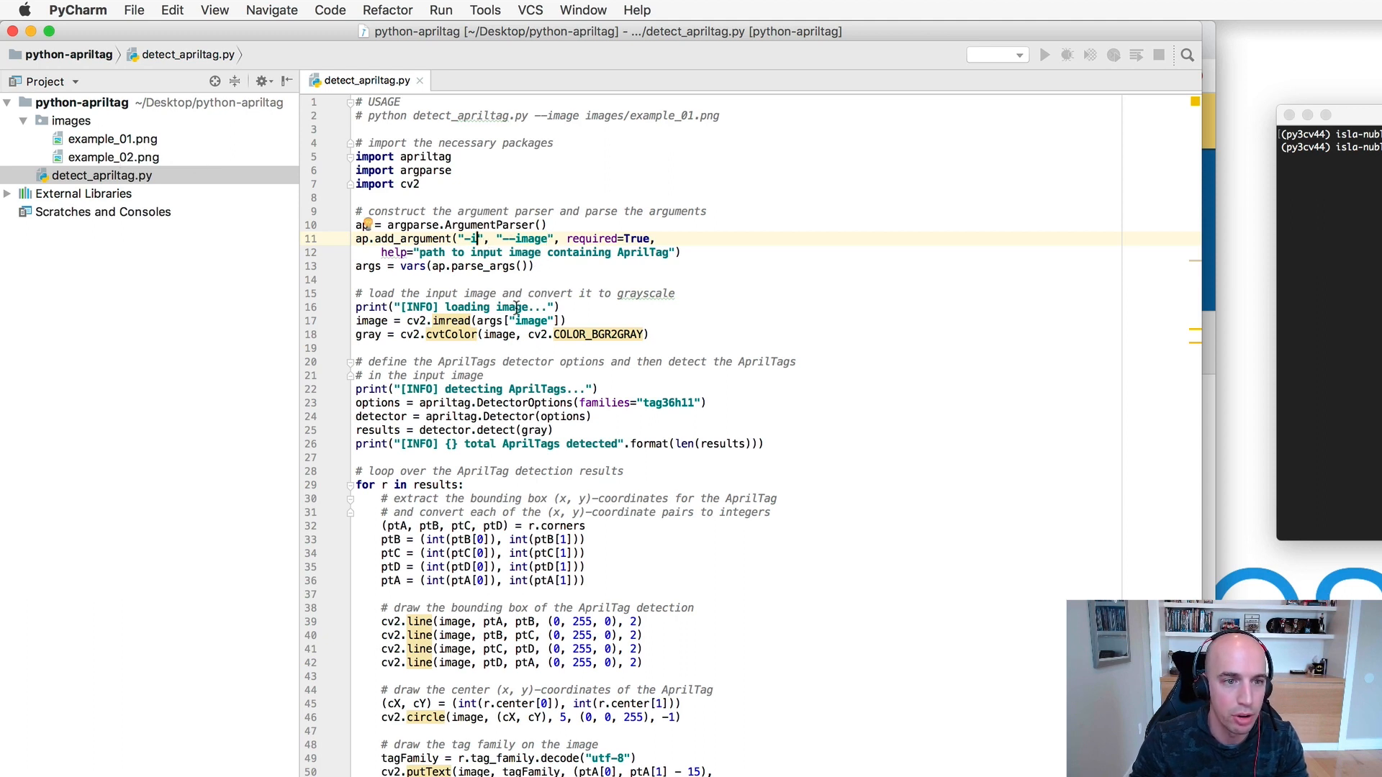
- Walk through loading the image to grayscale and constructing the apriltag Detector
left_click(528, 293)
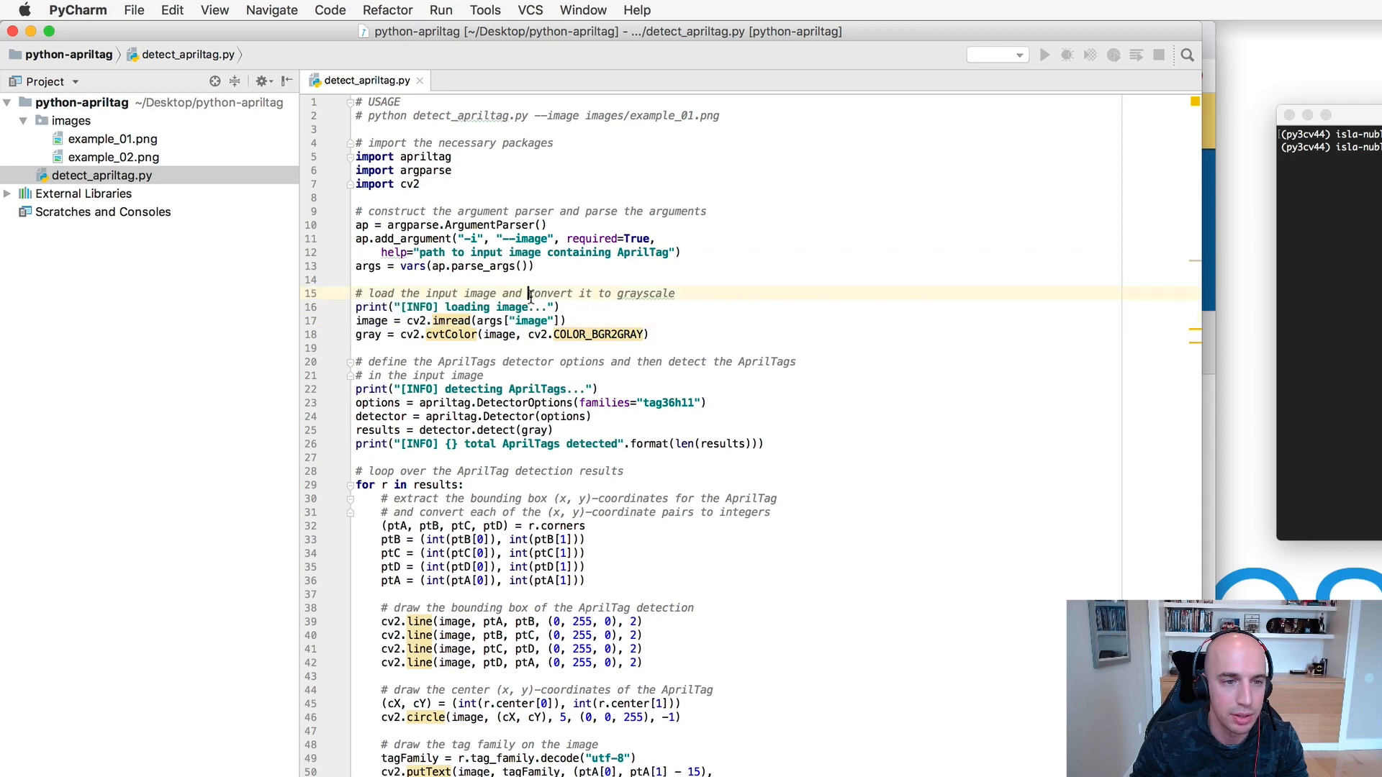
left_click(507, 307)
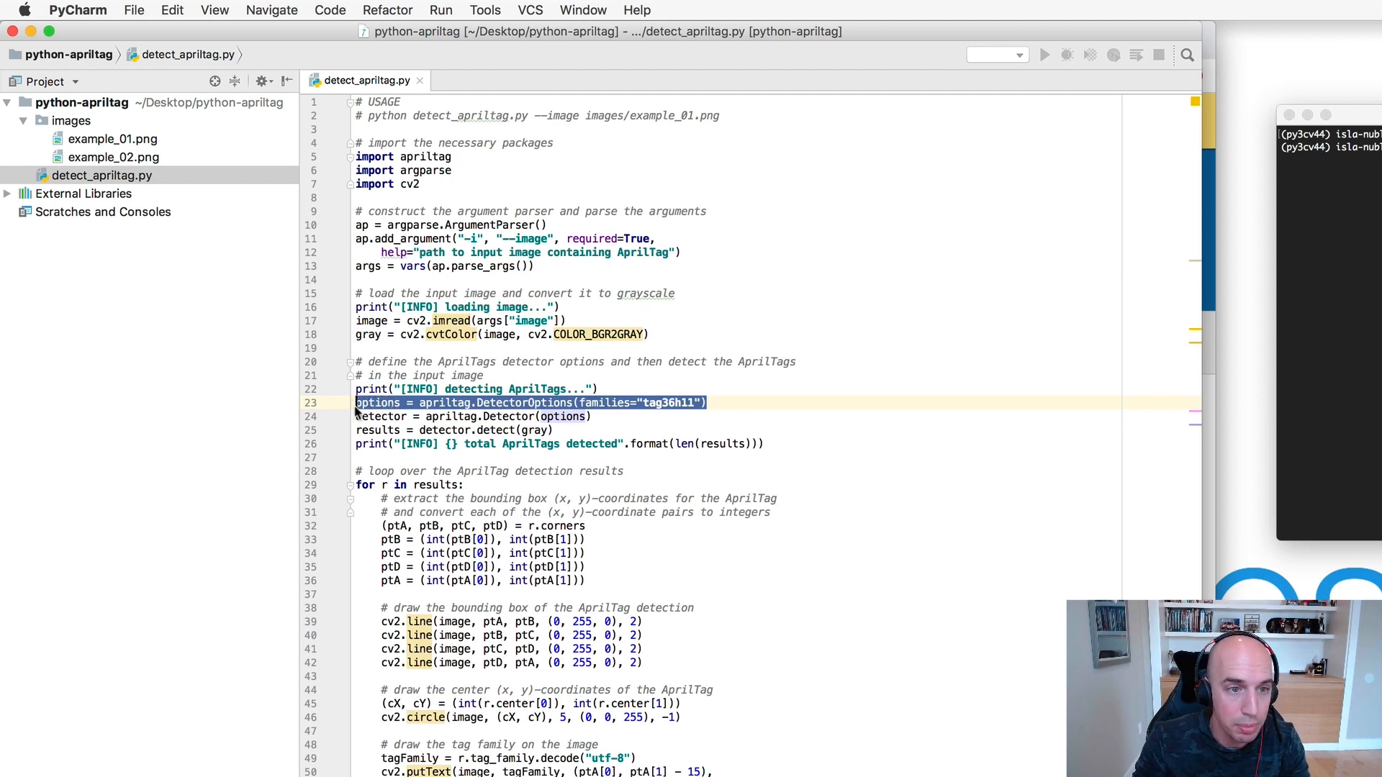
left_click(508, 416)
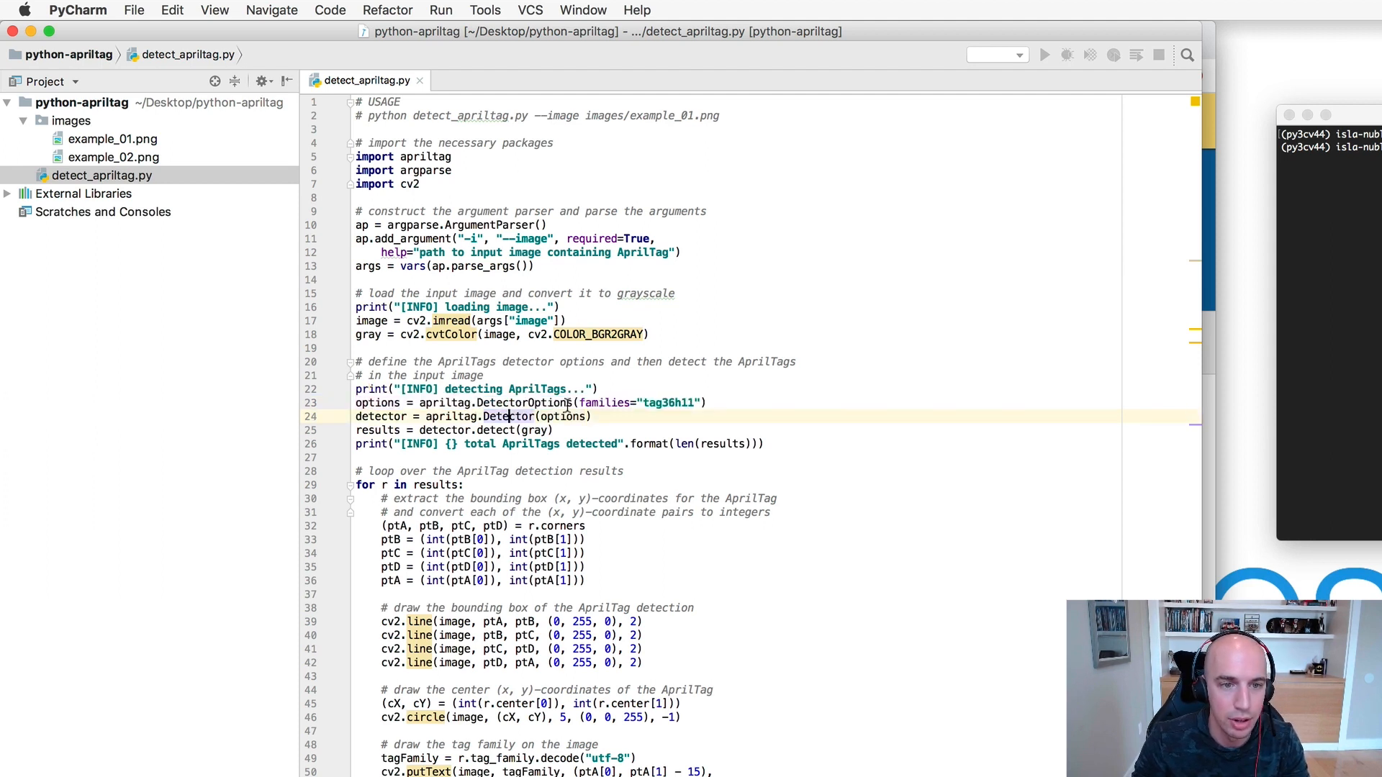
double_click(638, 403)
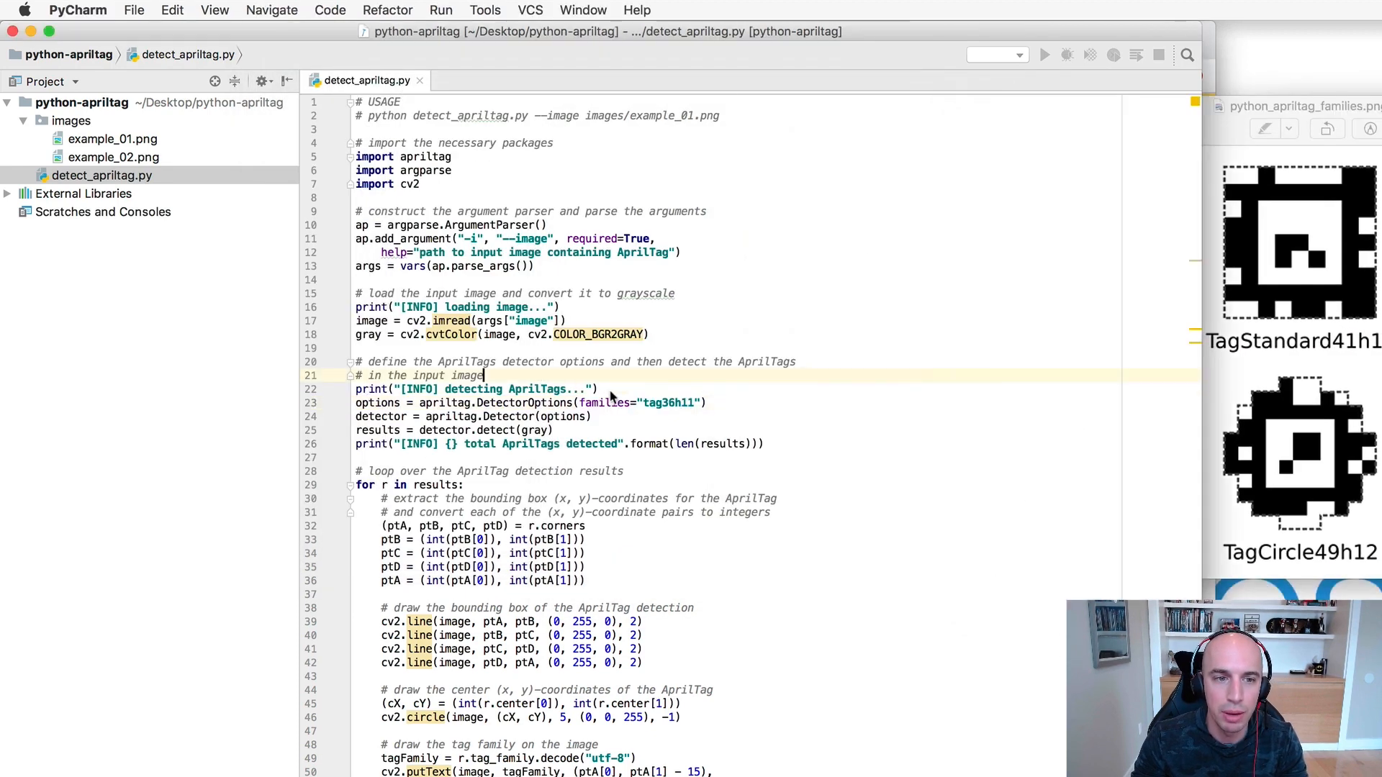
left_click(607, 390)
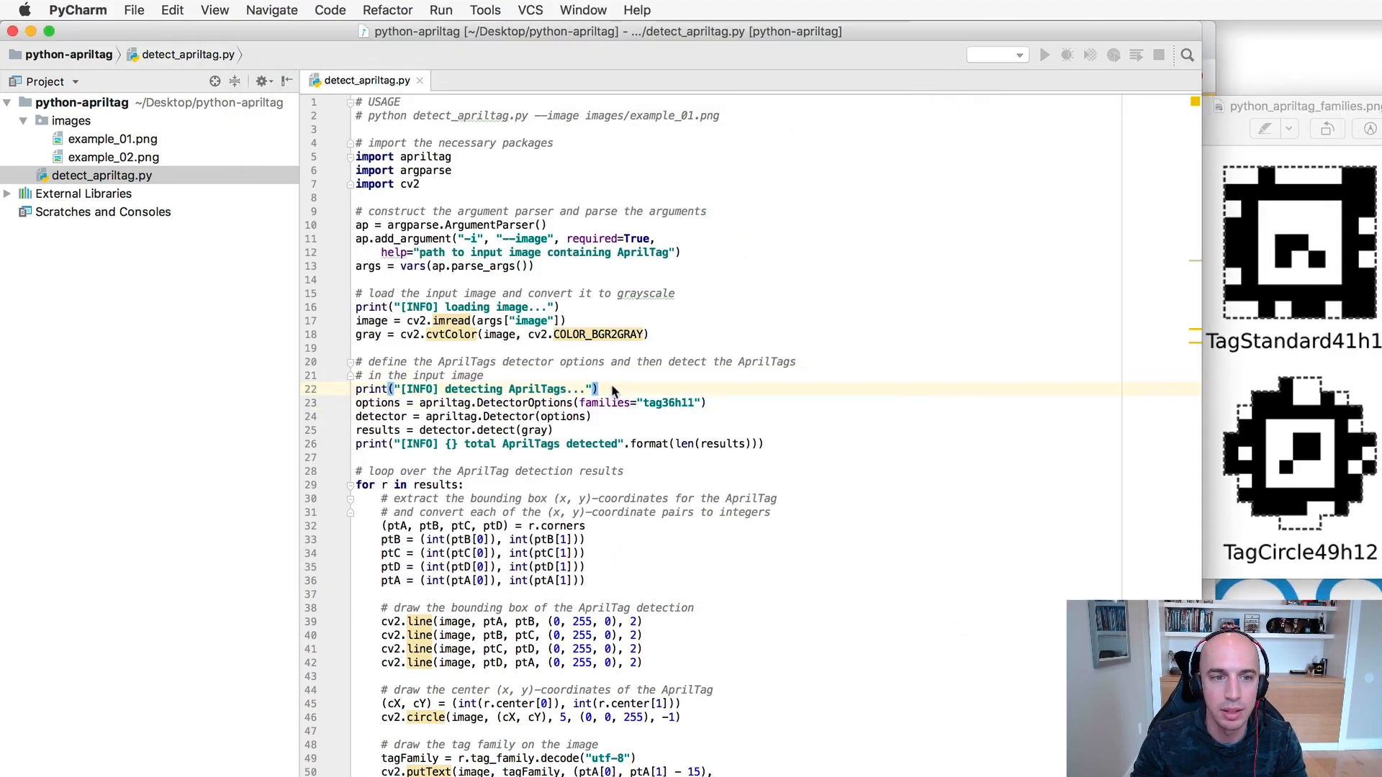
mouse_move(670, 403)
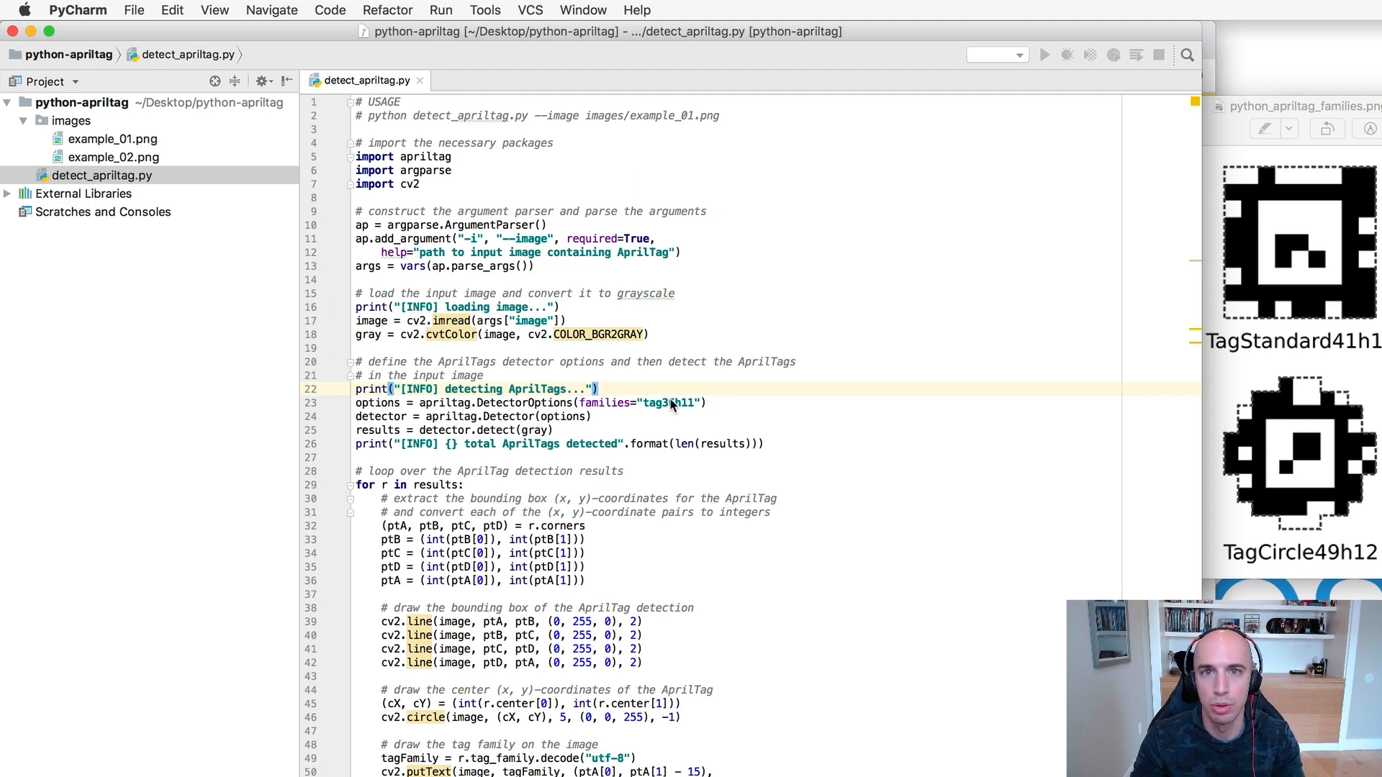
- Swap the detector family to tagStandard41h12 as an example, then restore tag36h11
double_click(668, 403)
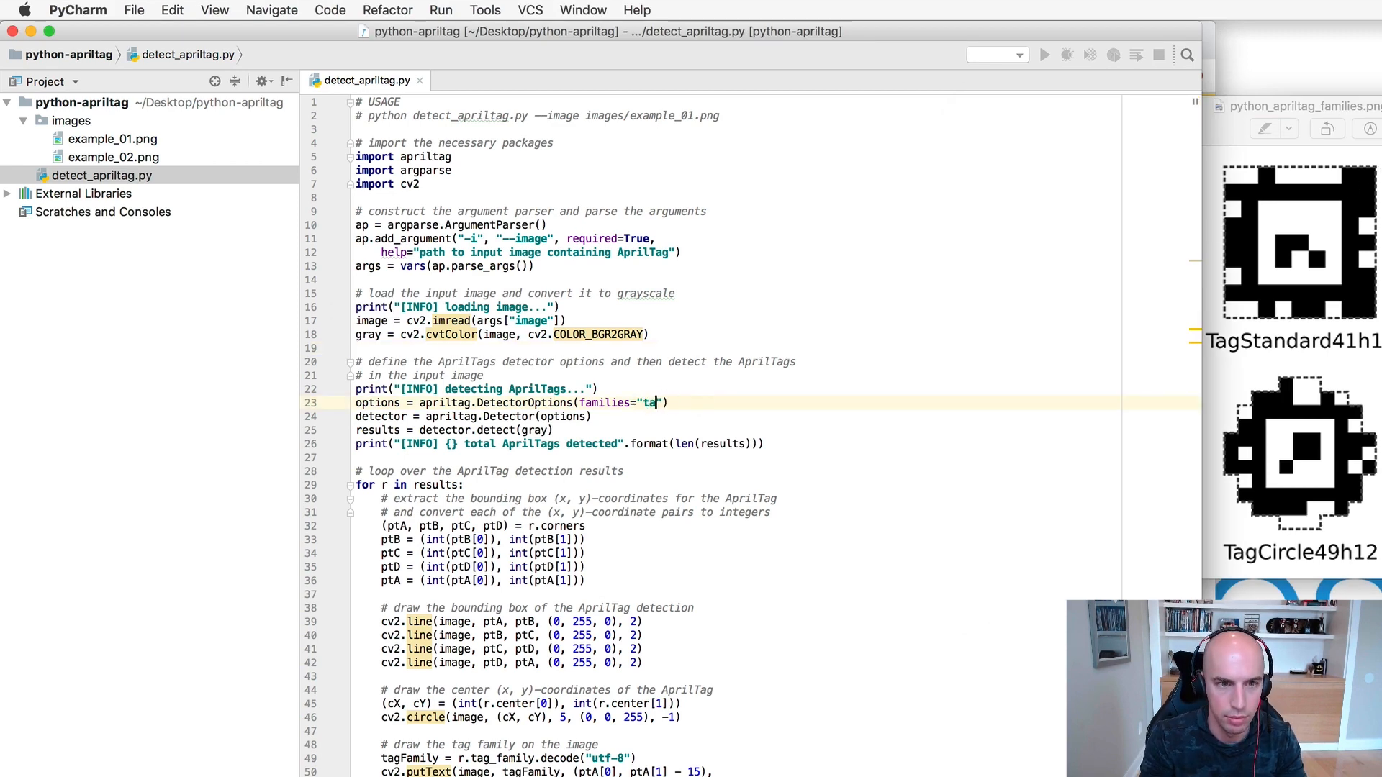
type("gstandard")
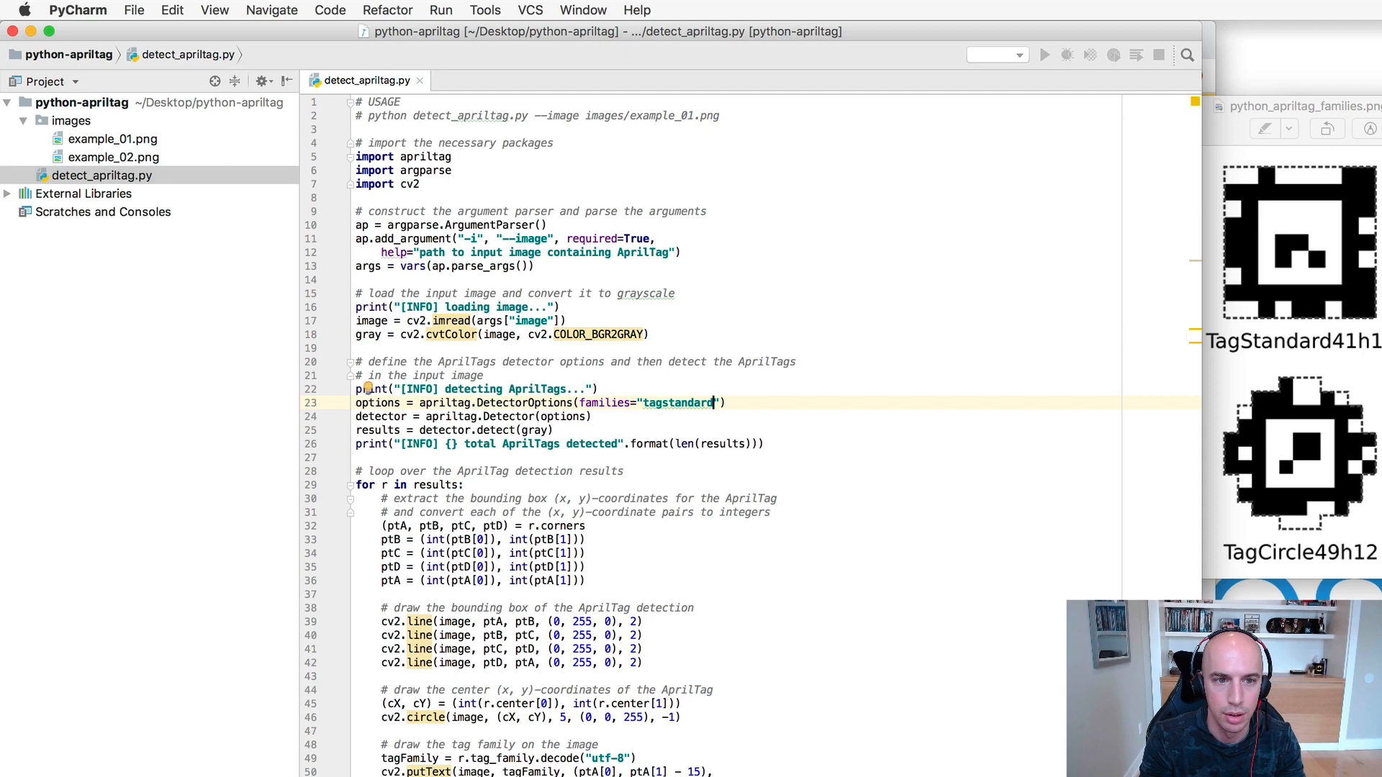
type("41h12")
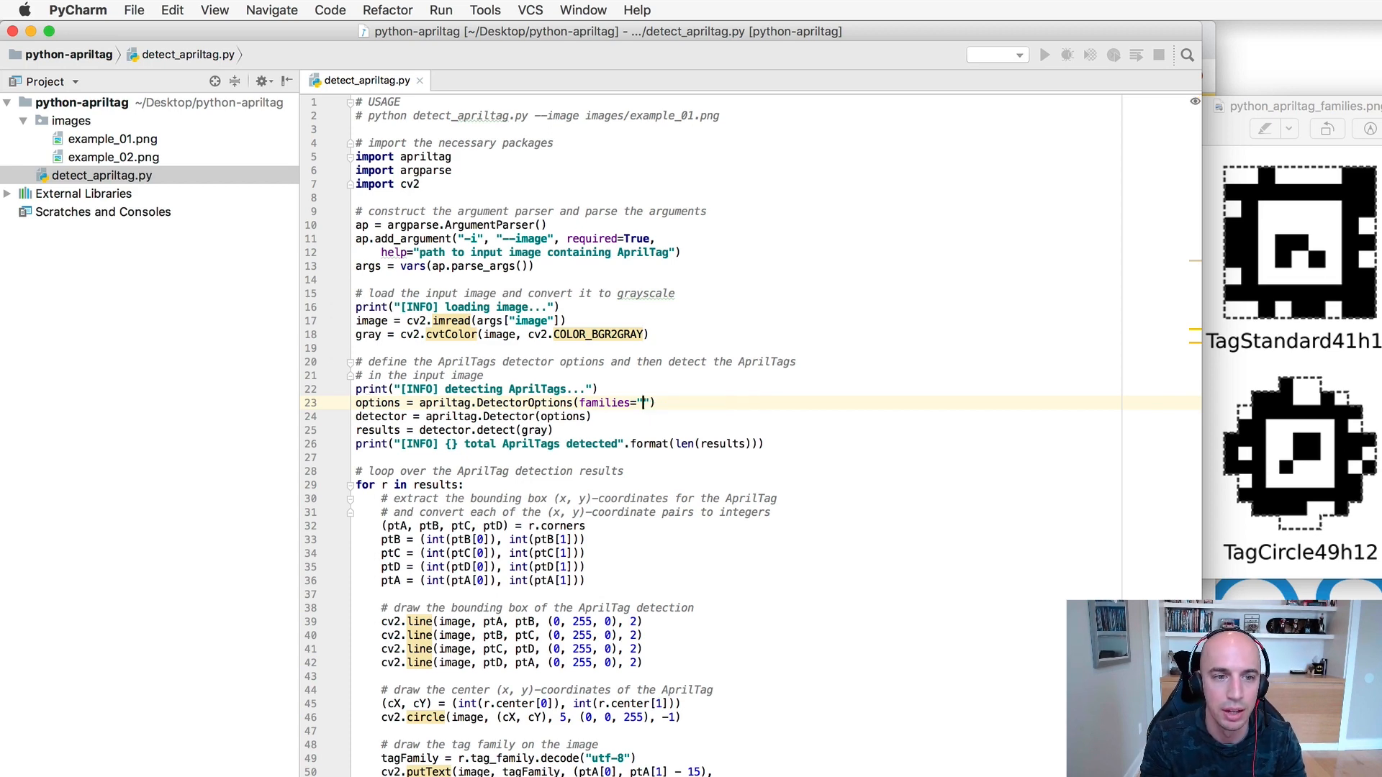
type("tag36h11")
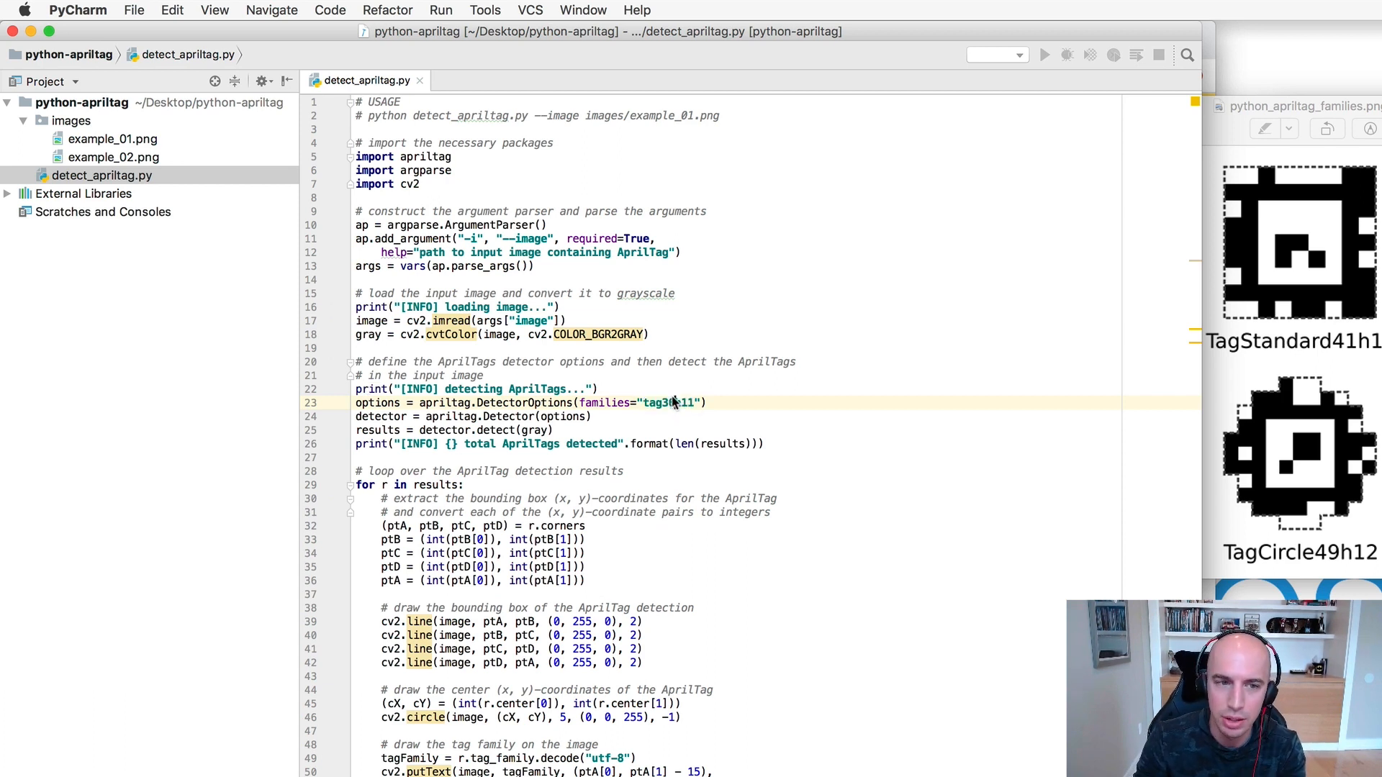
mouse_move(1321, 317)
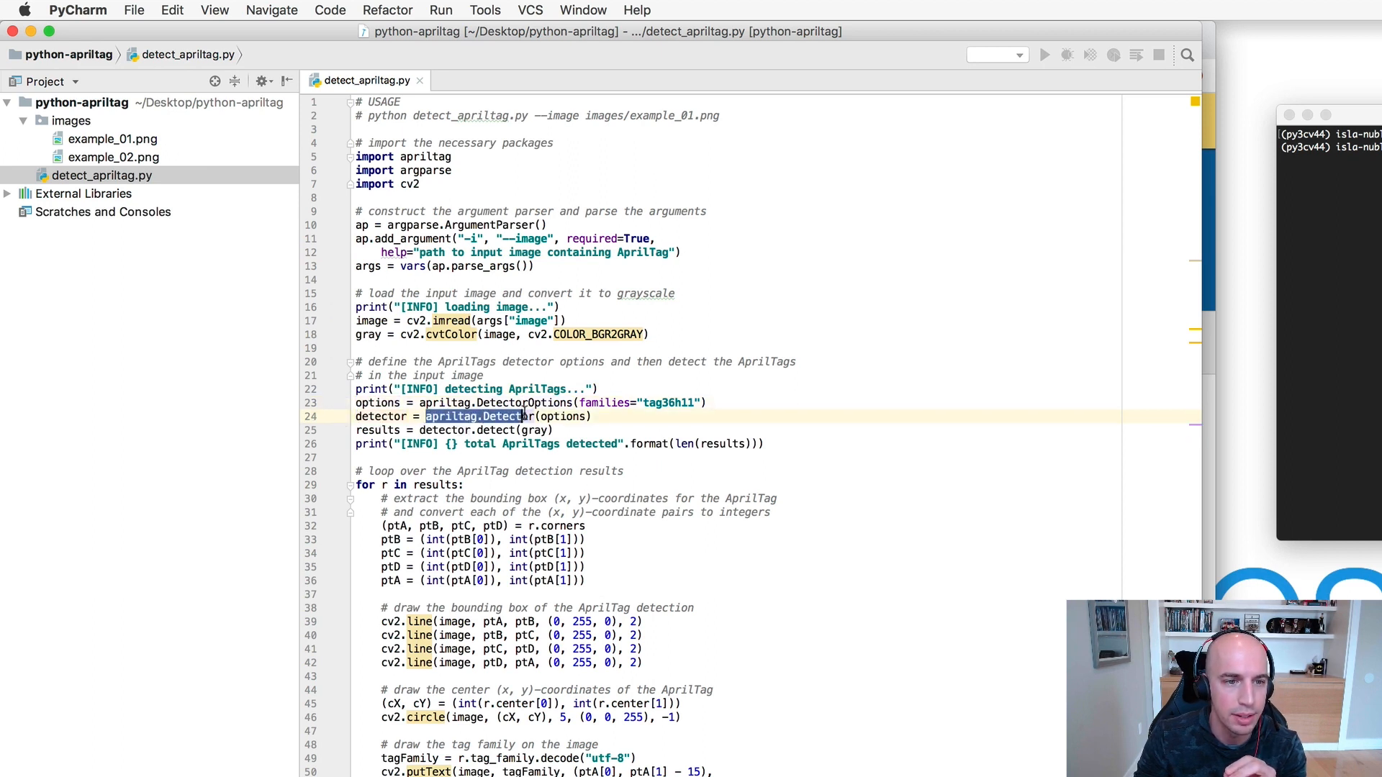
- Review the detector.detect call on the grayscale image and the returned results list
left_click(481, 430)
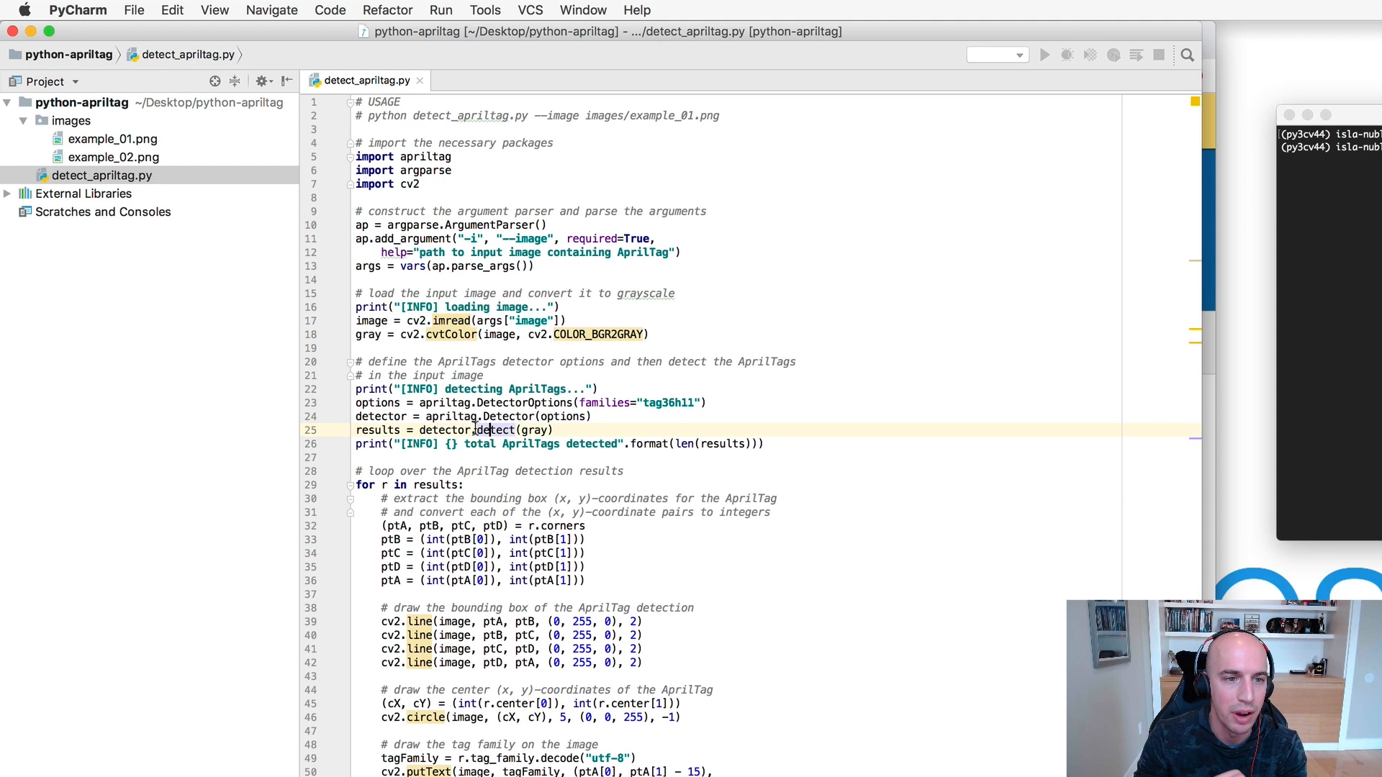
double_click(496, 431)
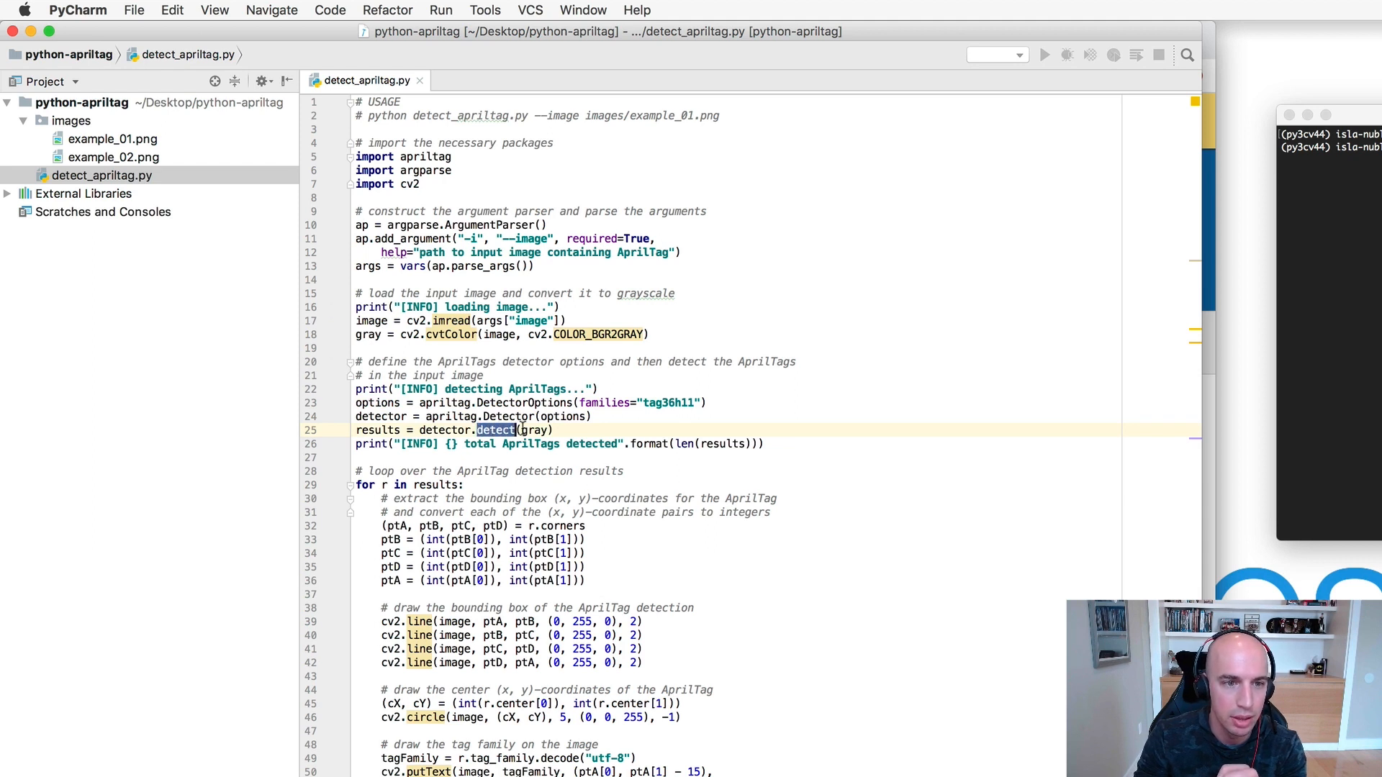
double_click(534, 431)
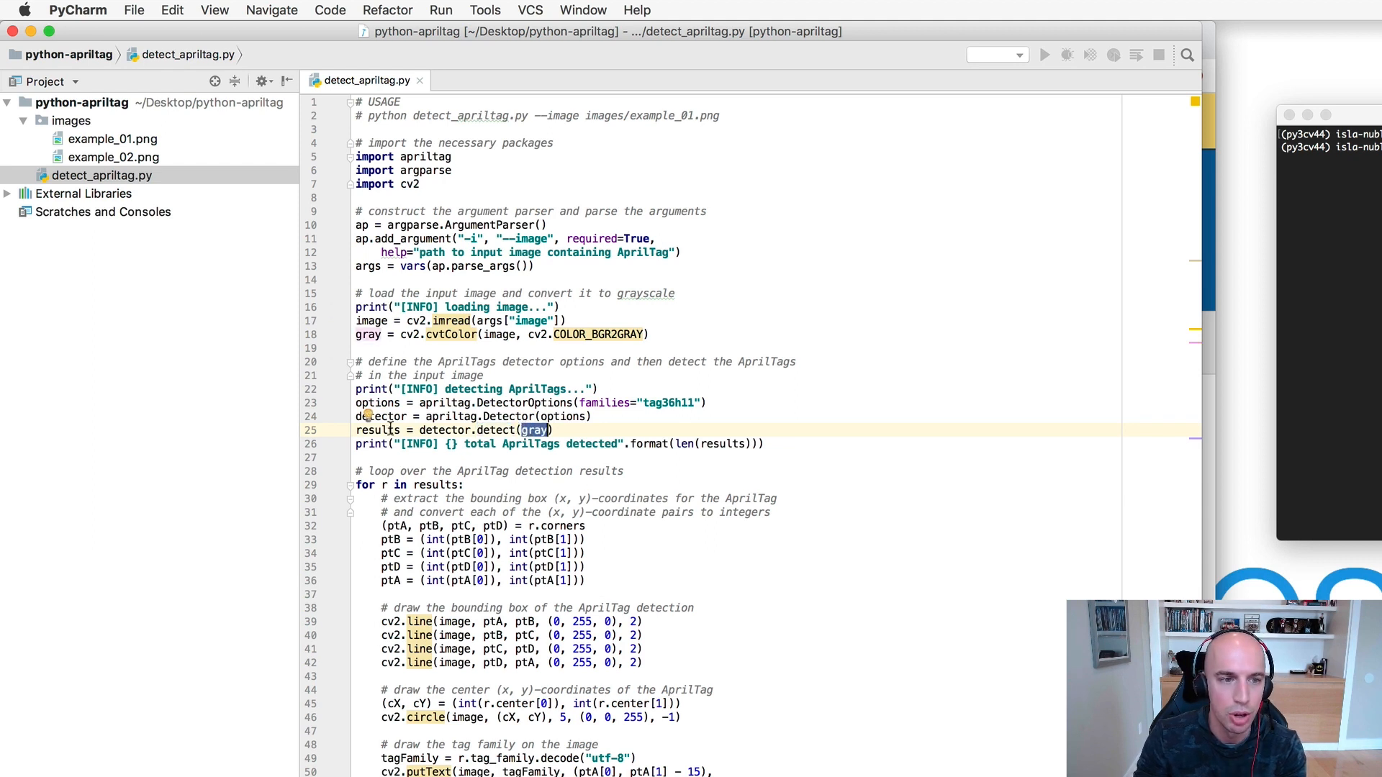
left_click(456, 431)
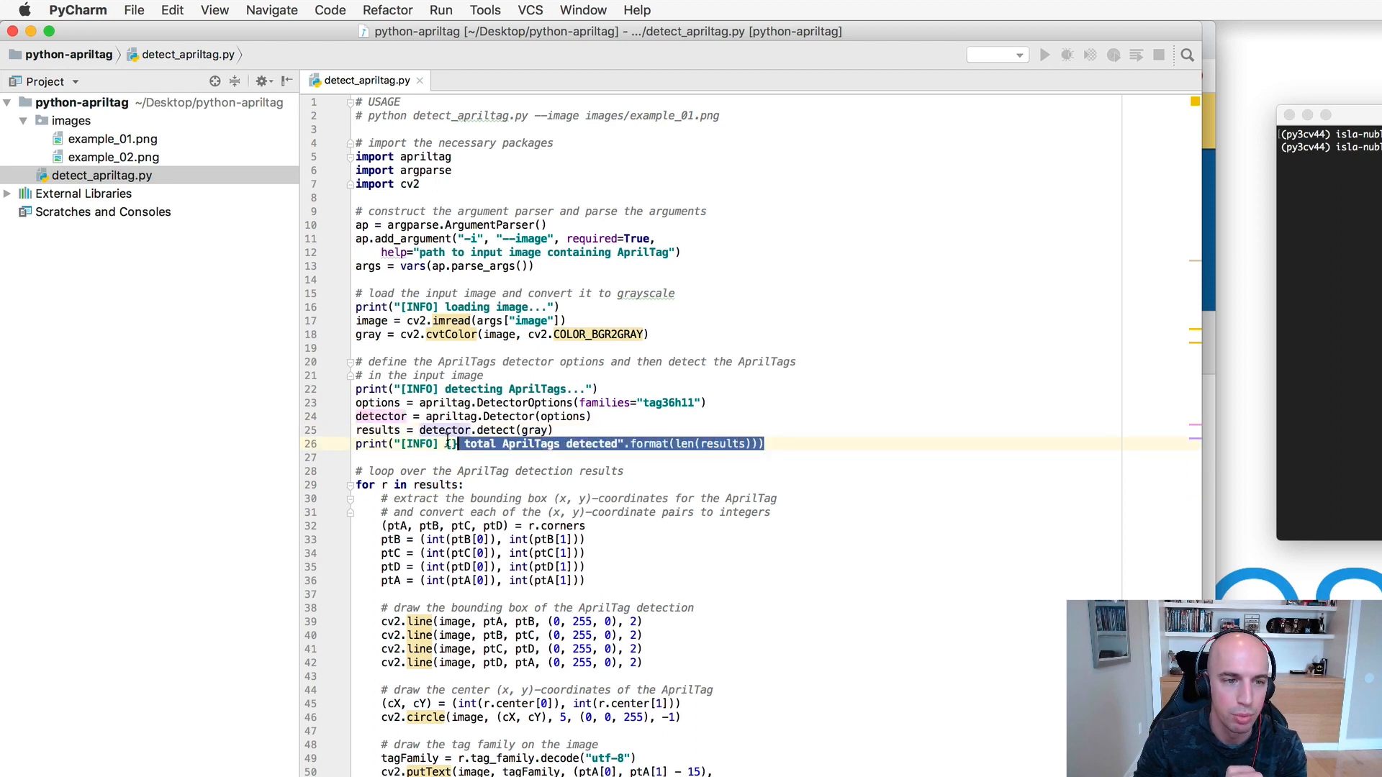
left_click(498, 430)
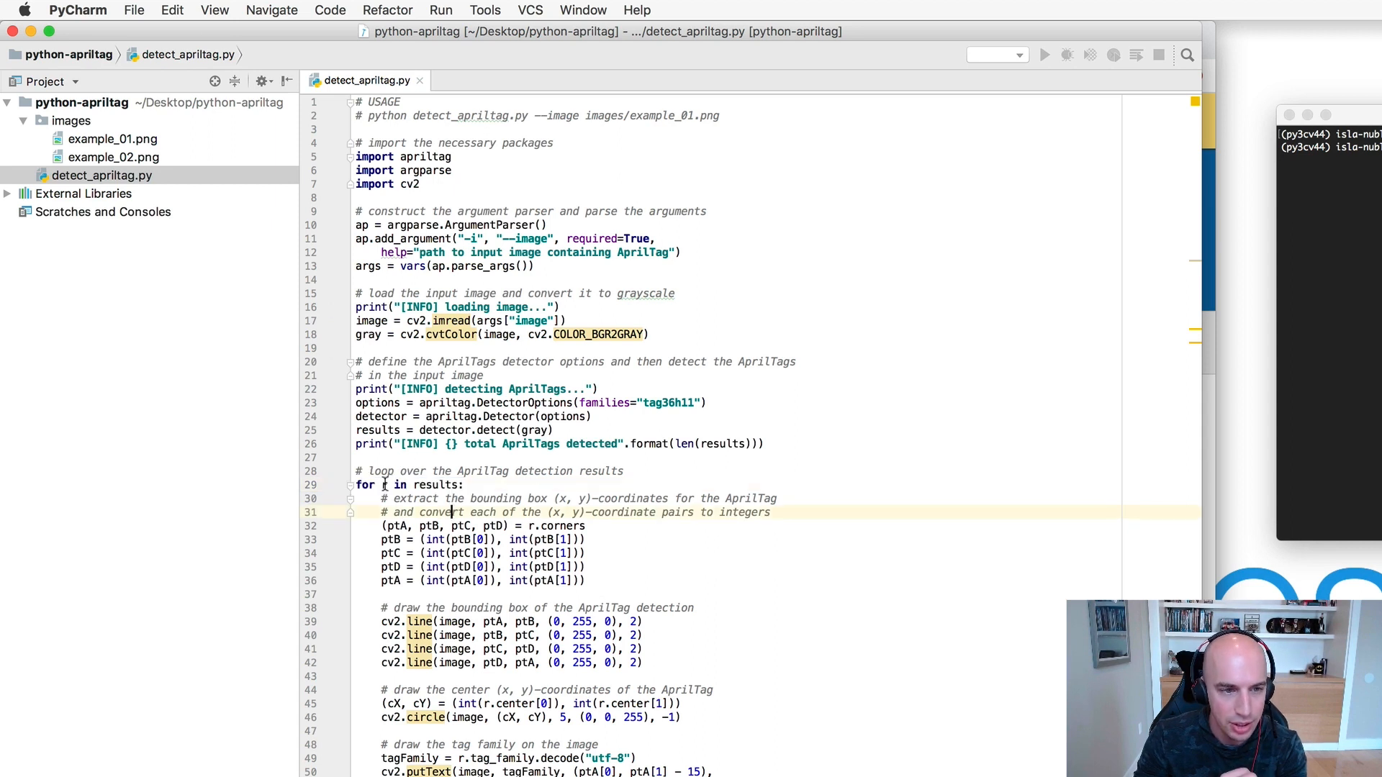
- Review extracting each result's corners and drawing the green bounding box lines
left_click(552, 525)
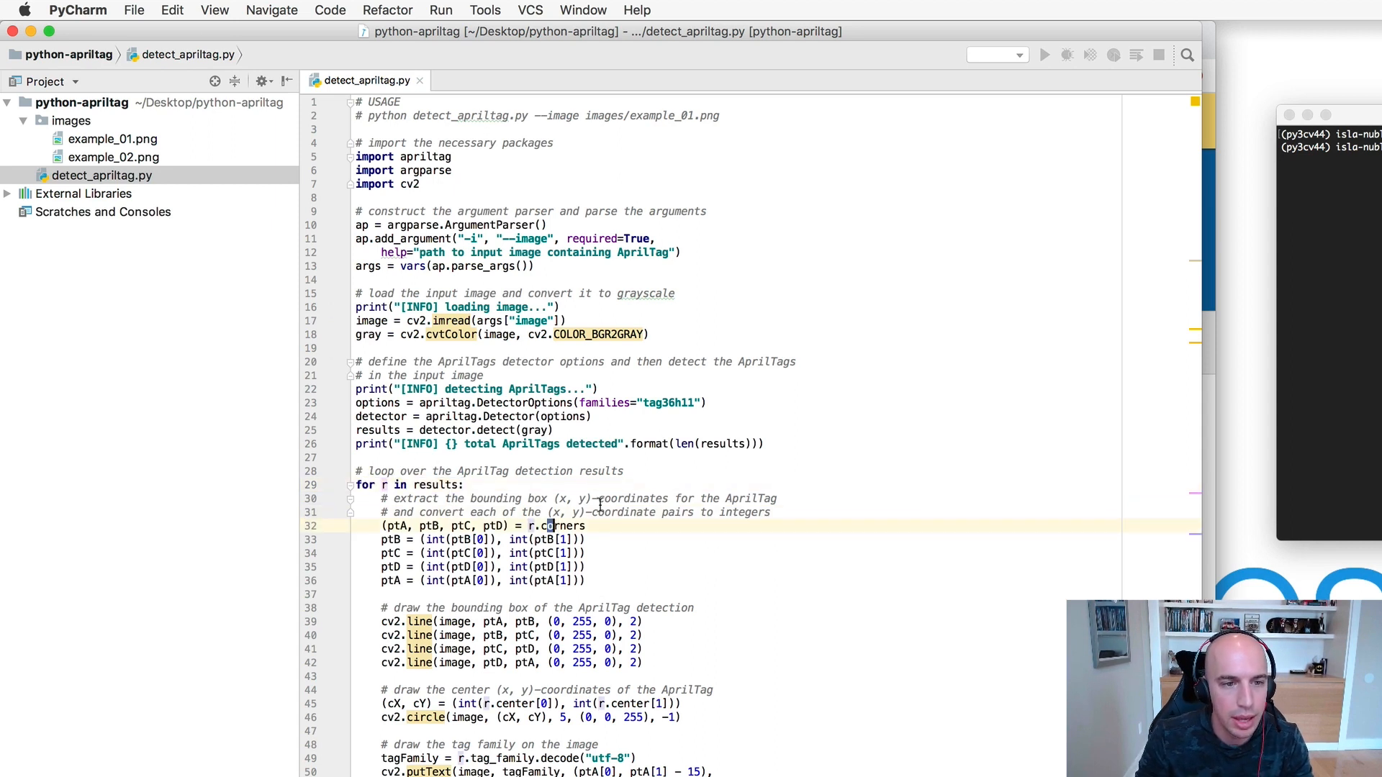
double_click(563, 527)
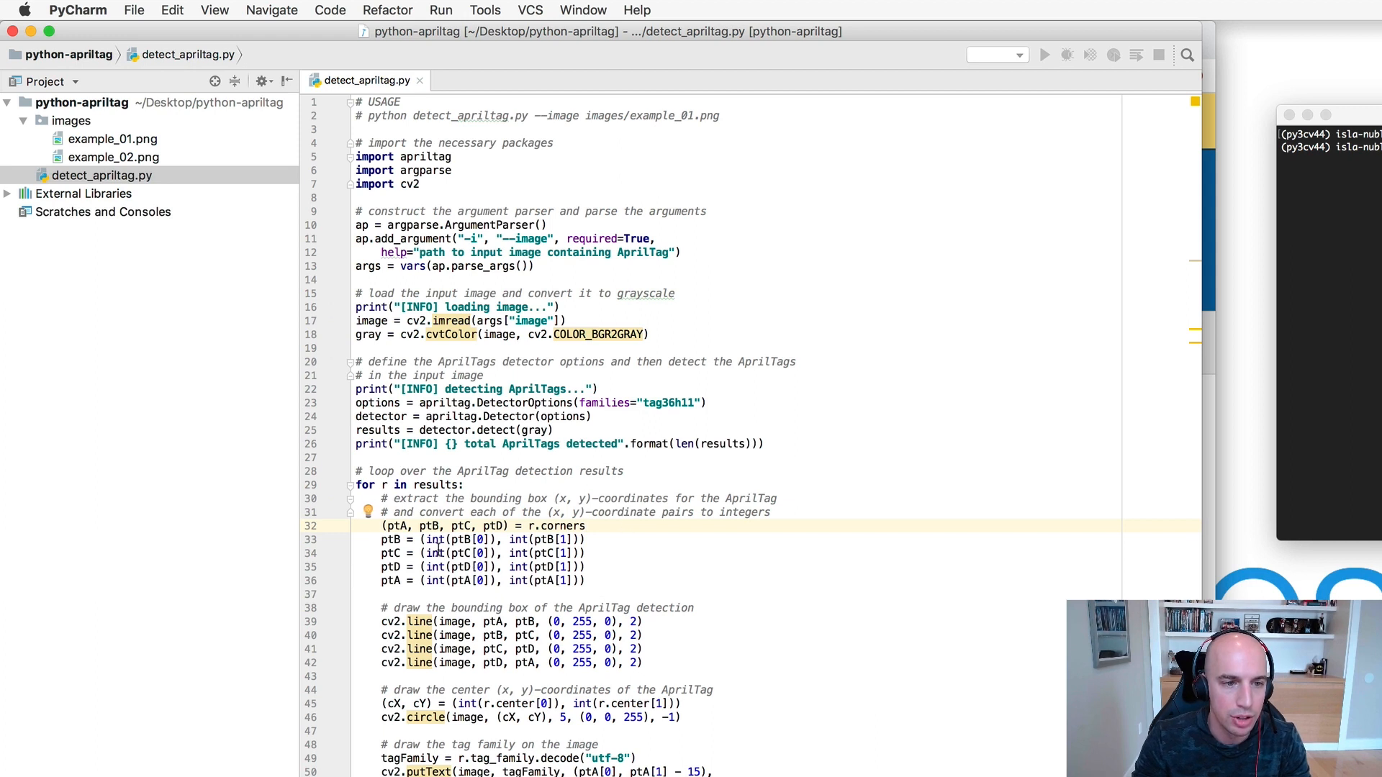
double_click(472, 540)
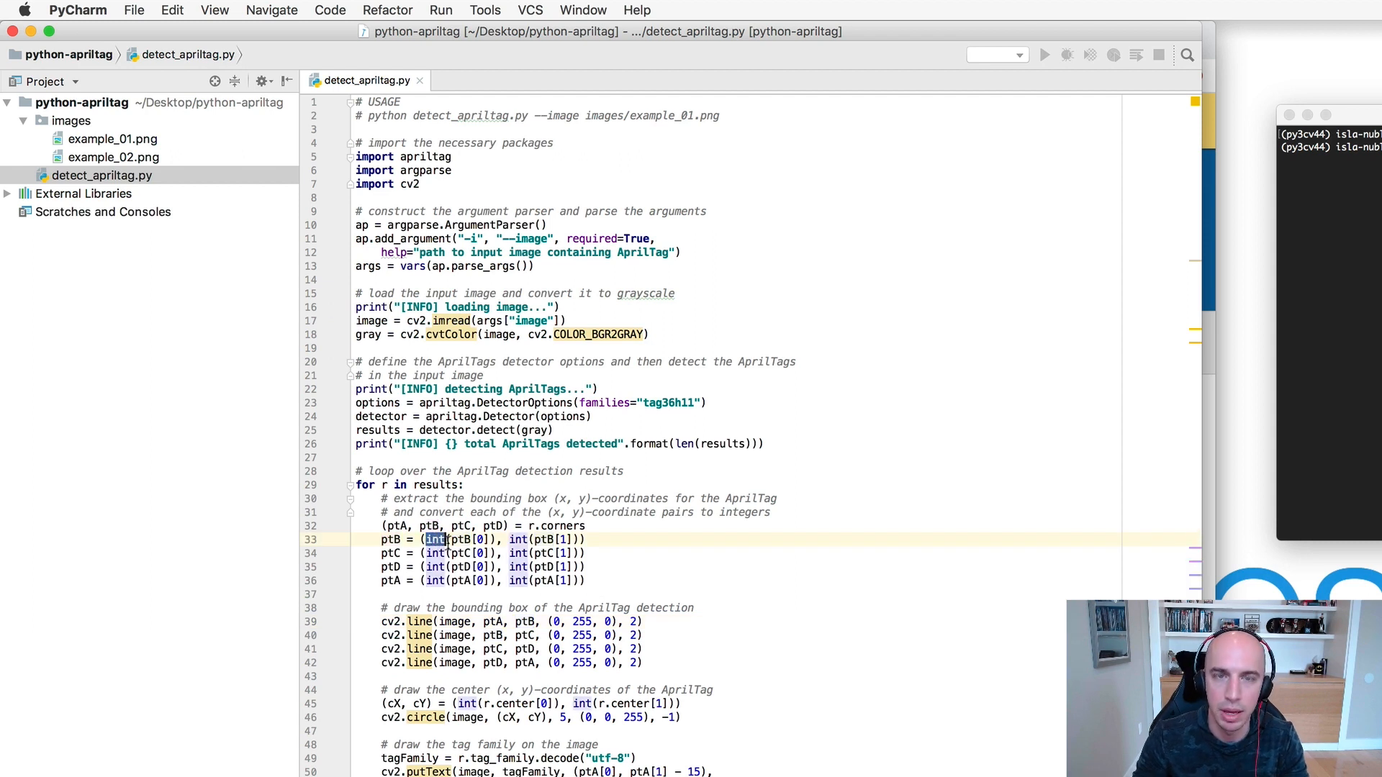
left_click(668, 608)
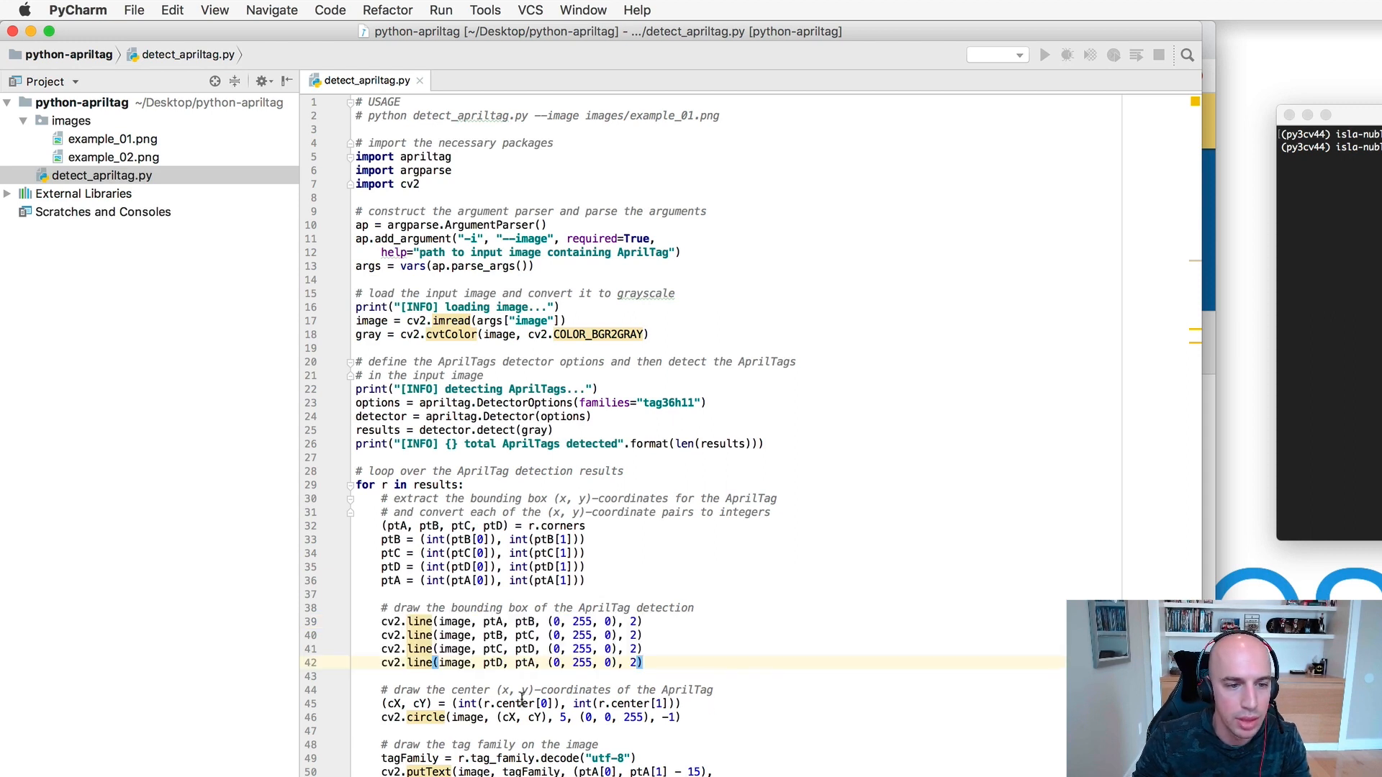
- Review drawing the tag family label, then run detect_apriltag.py on images/example_01.png
double_click(514, 704)
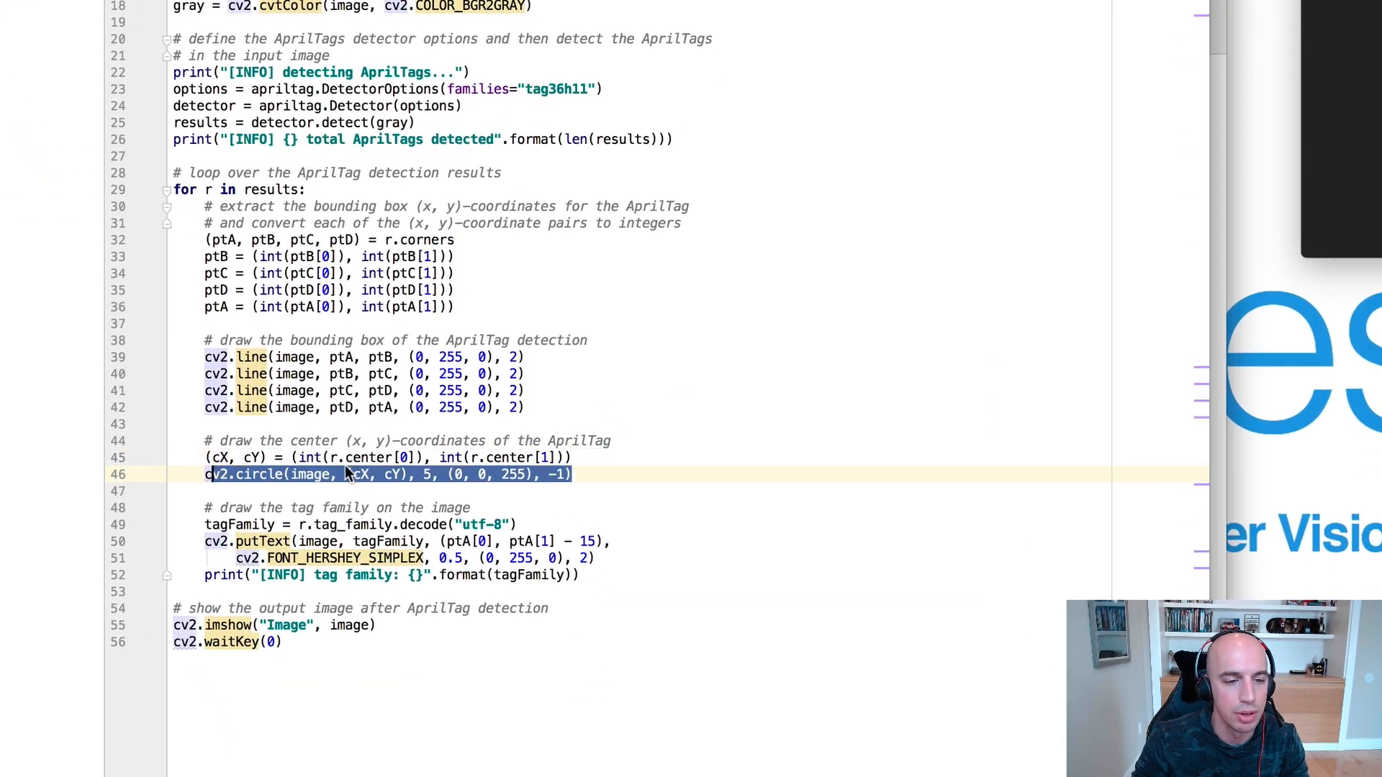
left_click(347, 474)
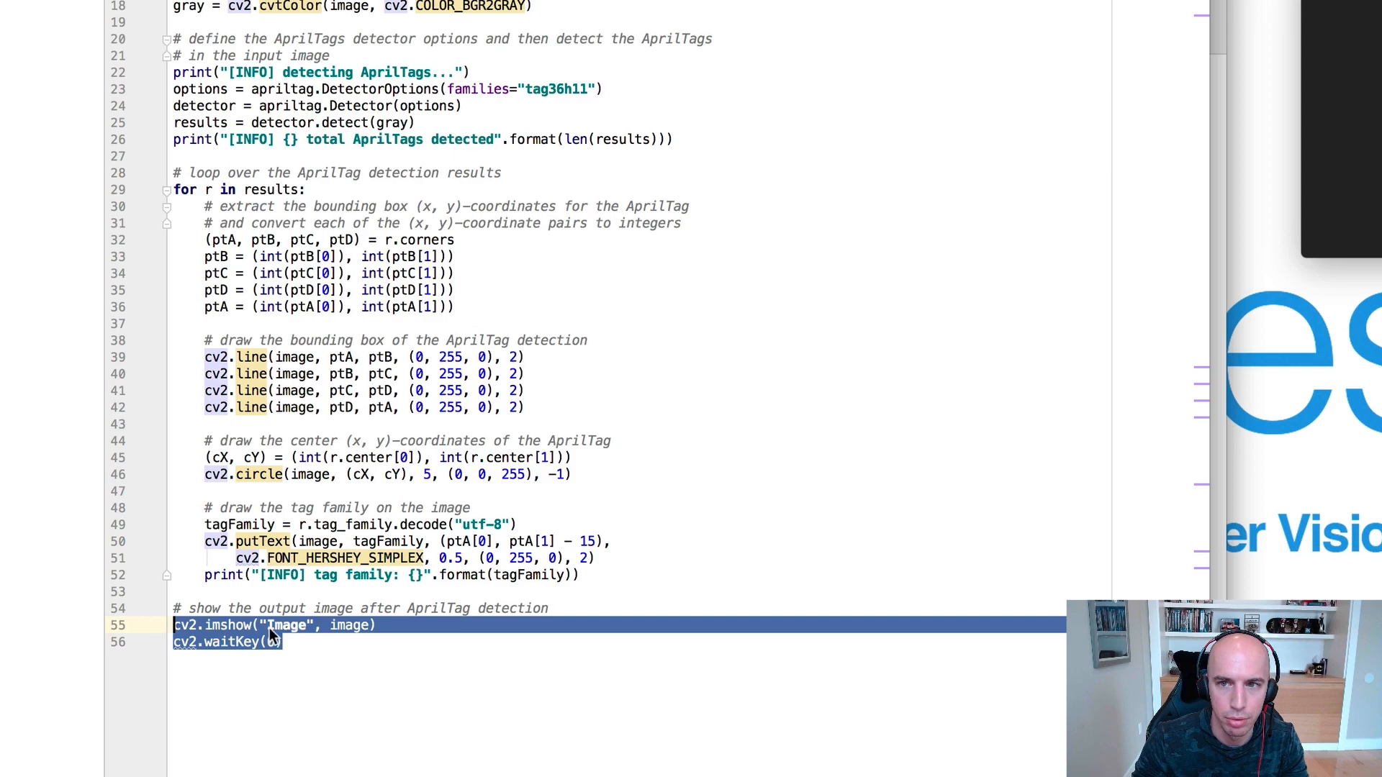
scroll("up", 3)
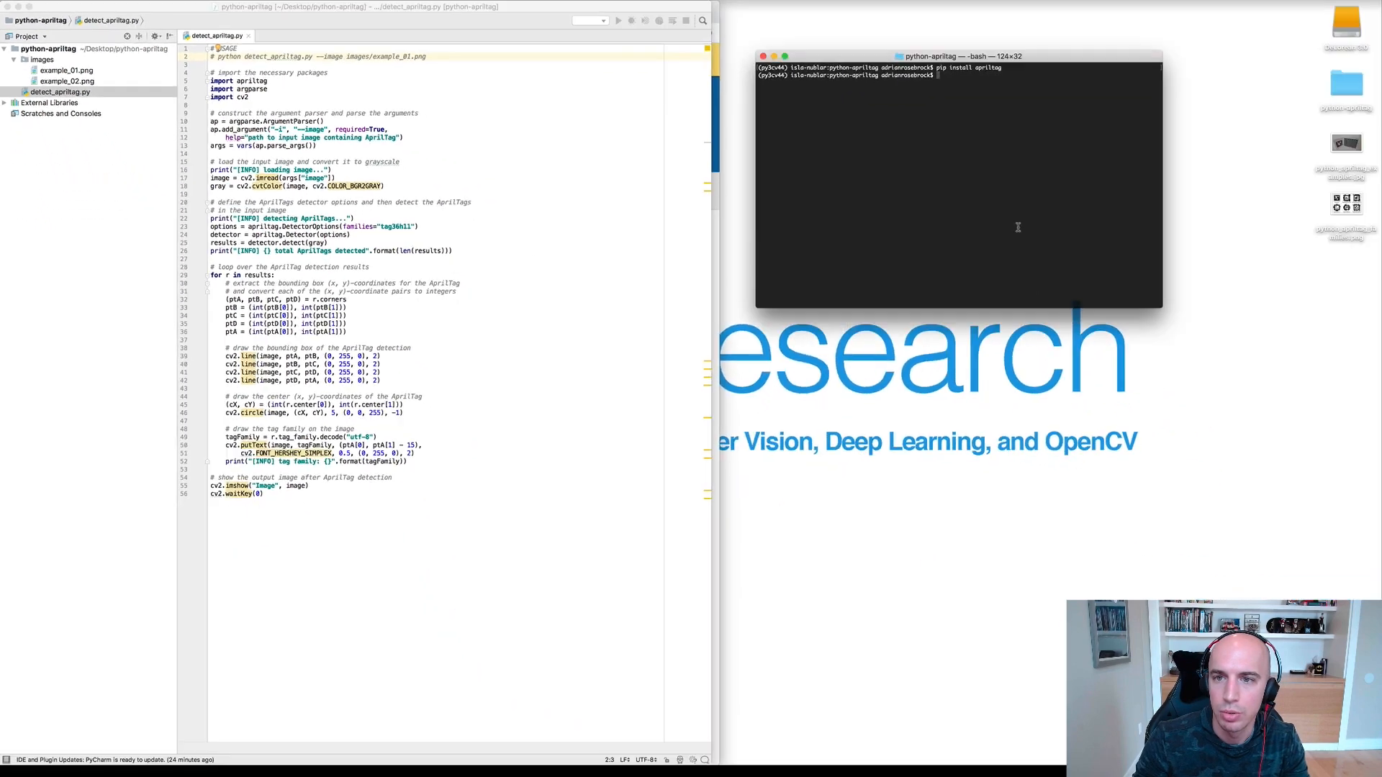
key("Return")
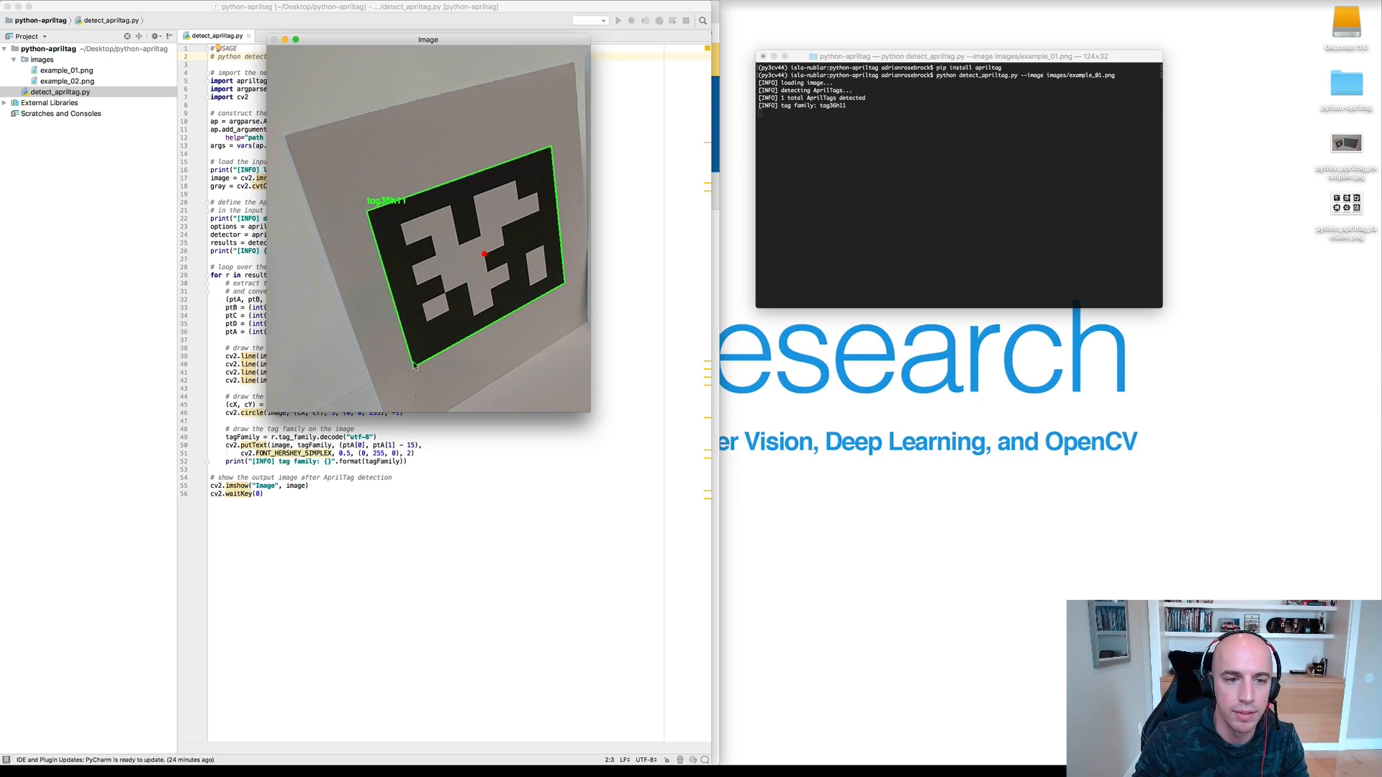
mouse_move(481, 257)
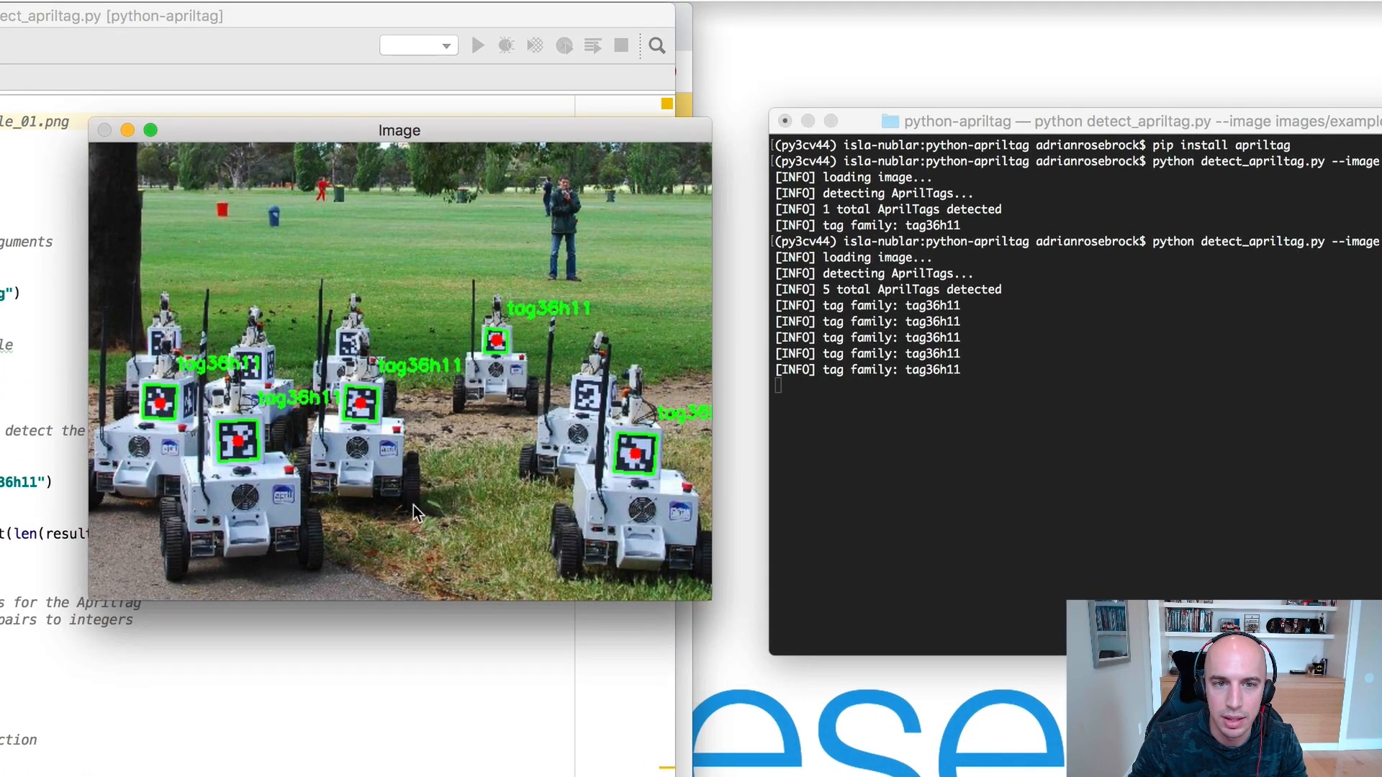
mouse_move(383, 511)
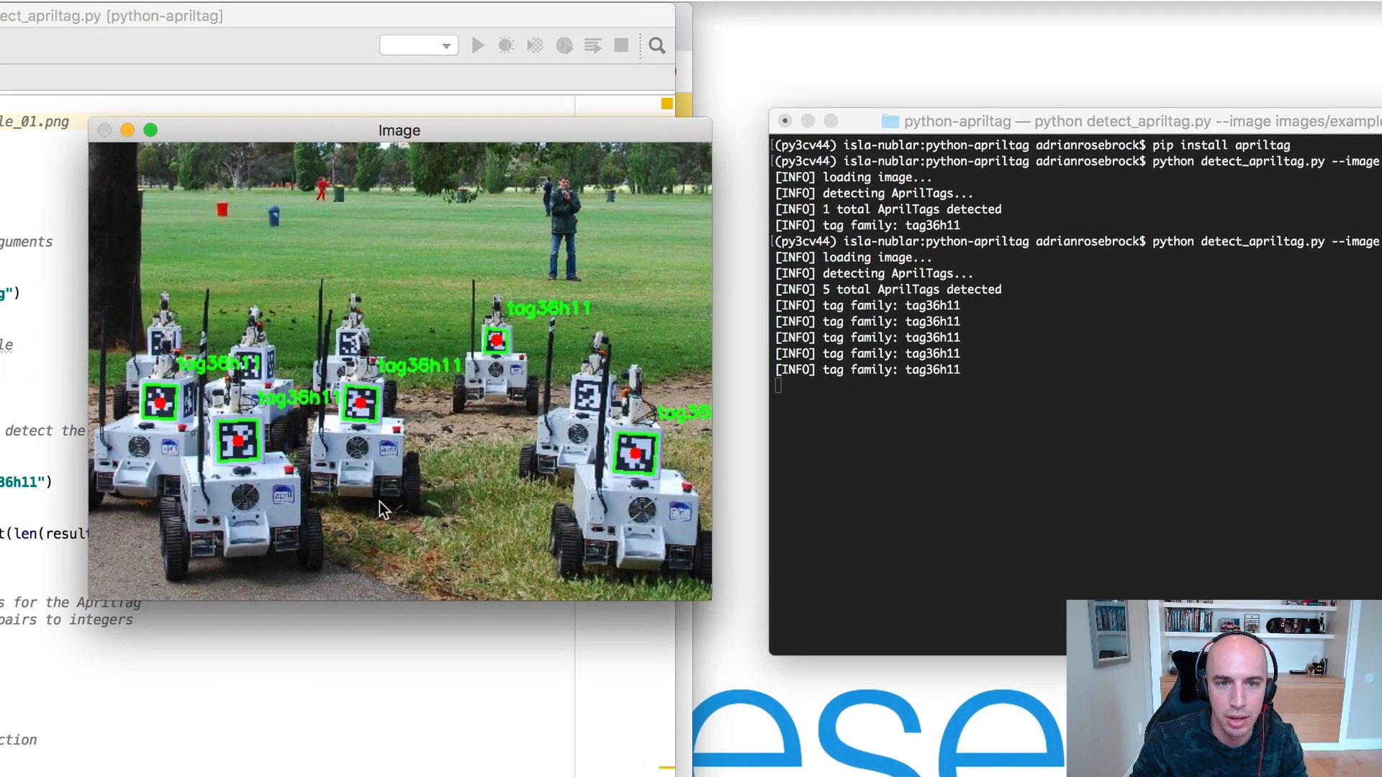
mouse_move(586, 406)
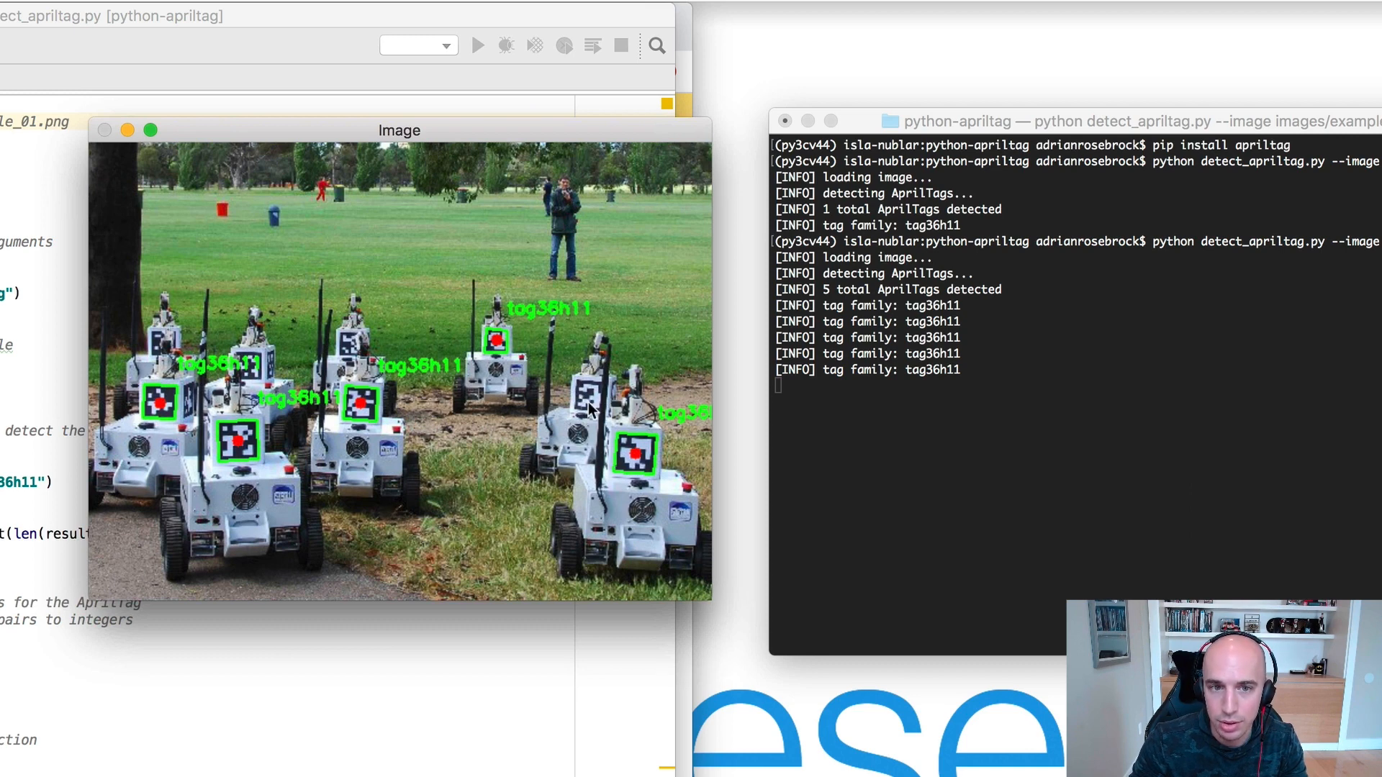
mouse_move(324, 348)
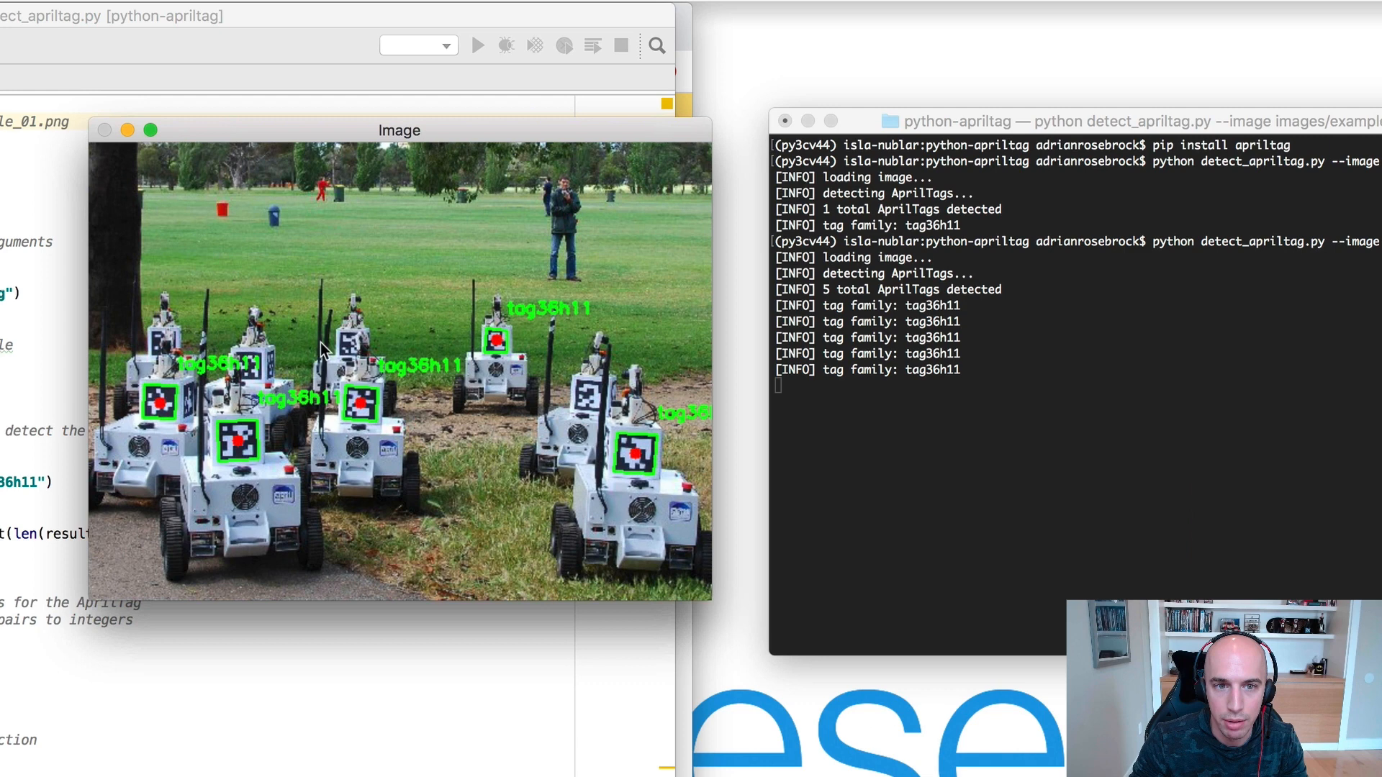
mouse_move(171, 343)
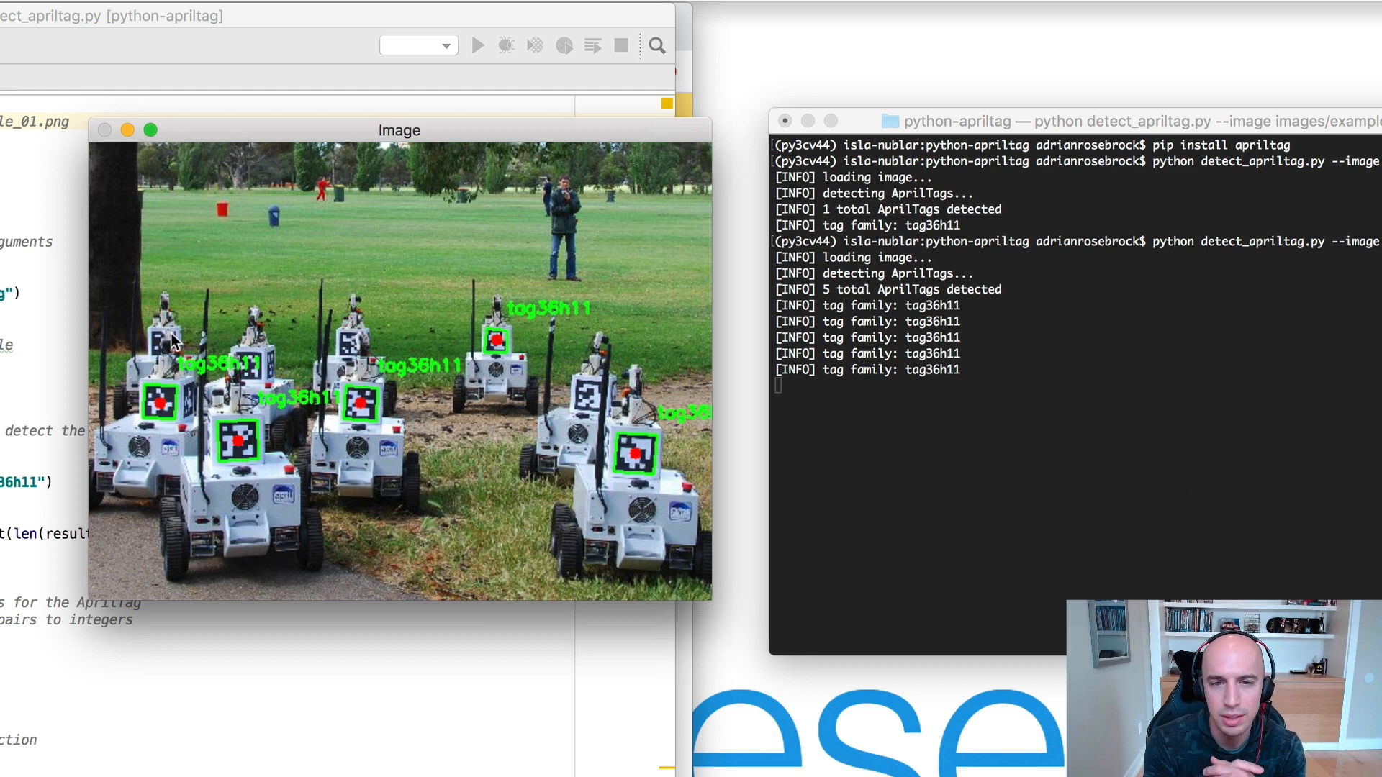
mouse_move(246, 370)
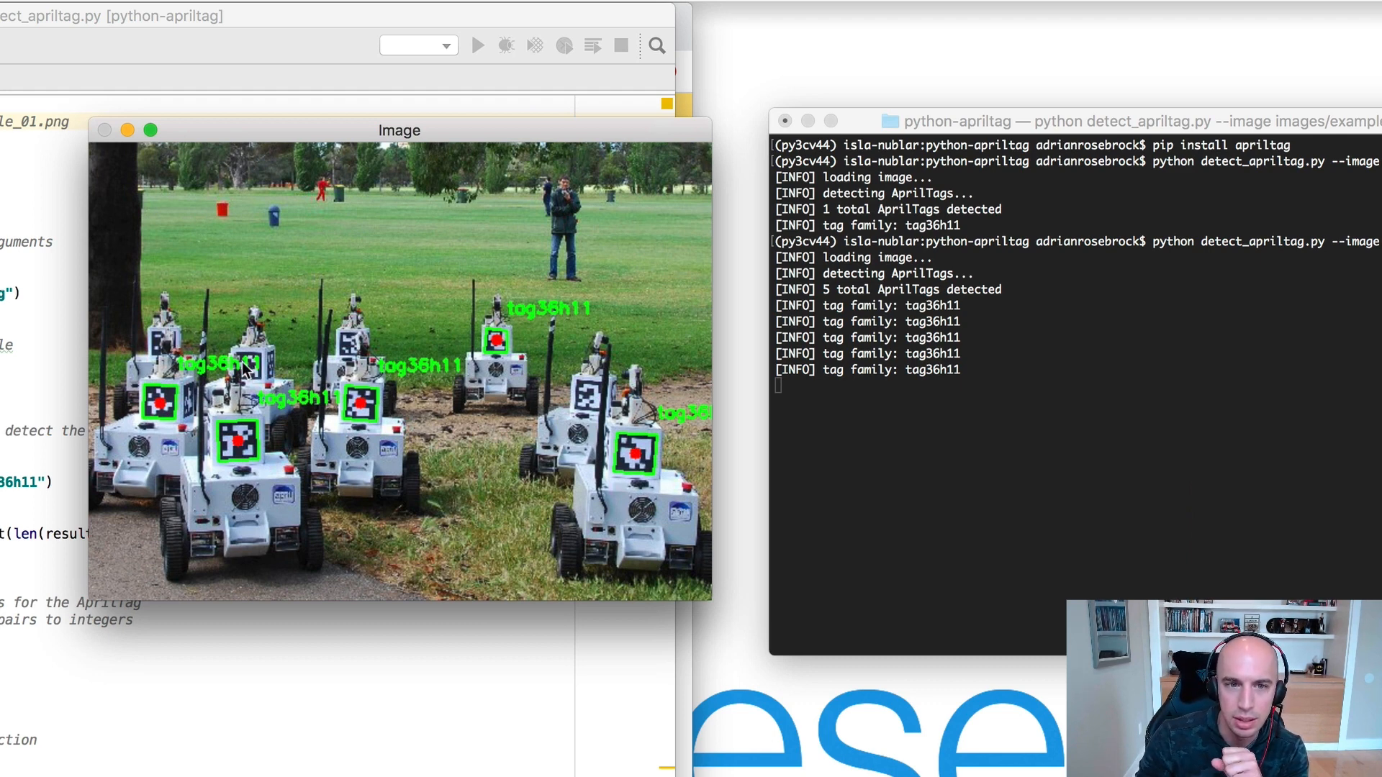
mouse_move(617, 421)
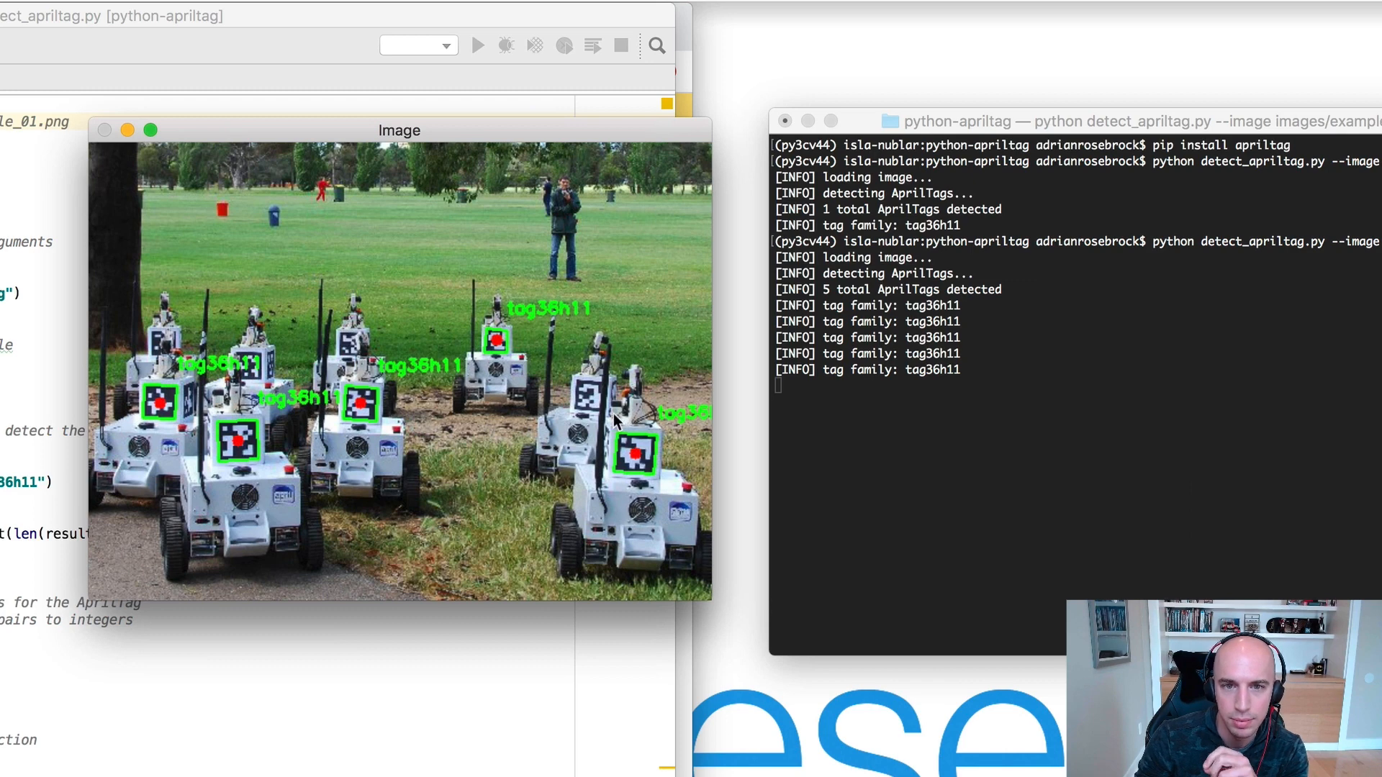
mouse_move(573, 387)
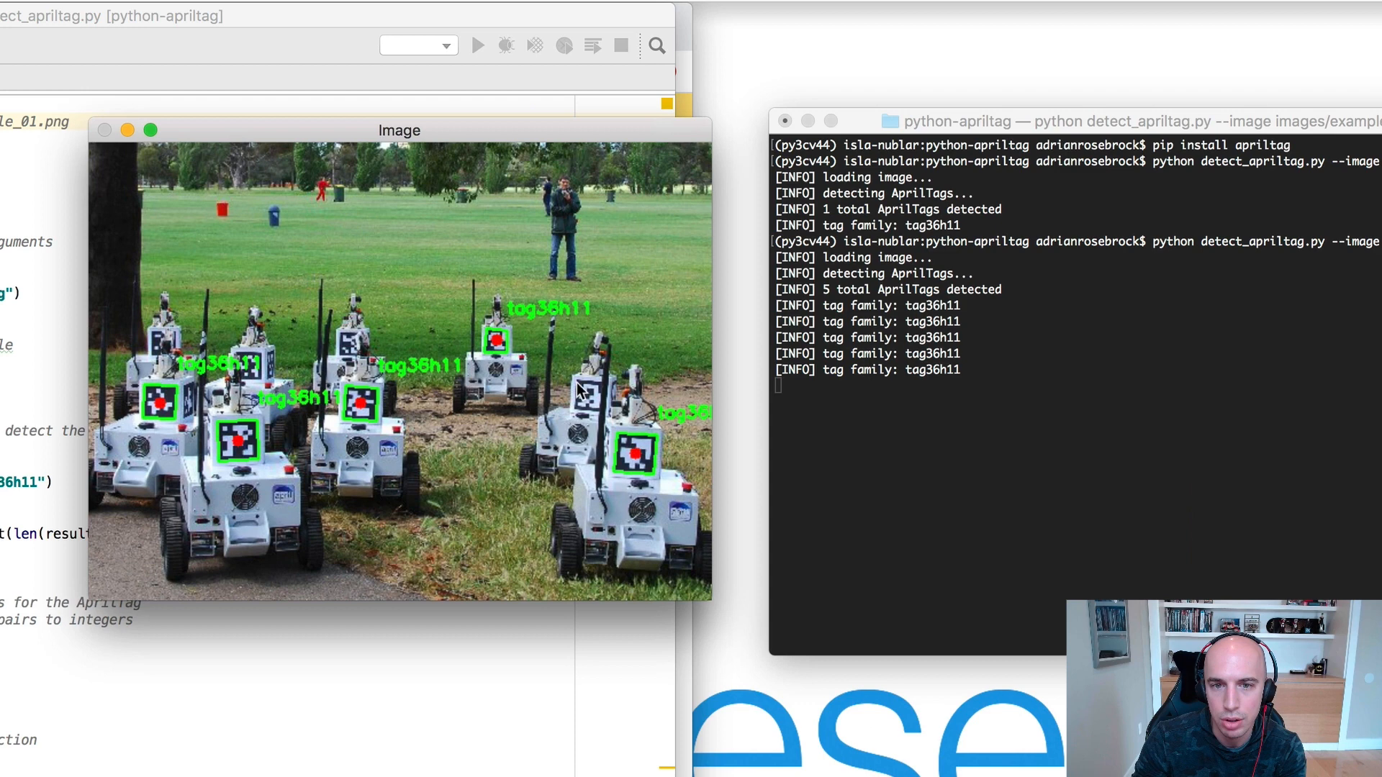
mouse_move(603, 418)
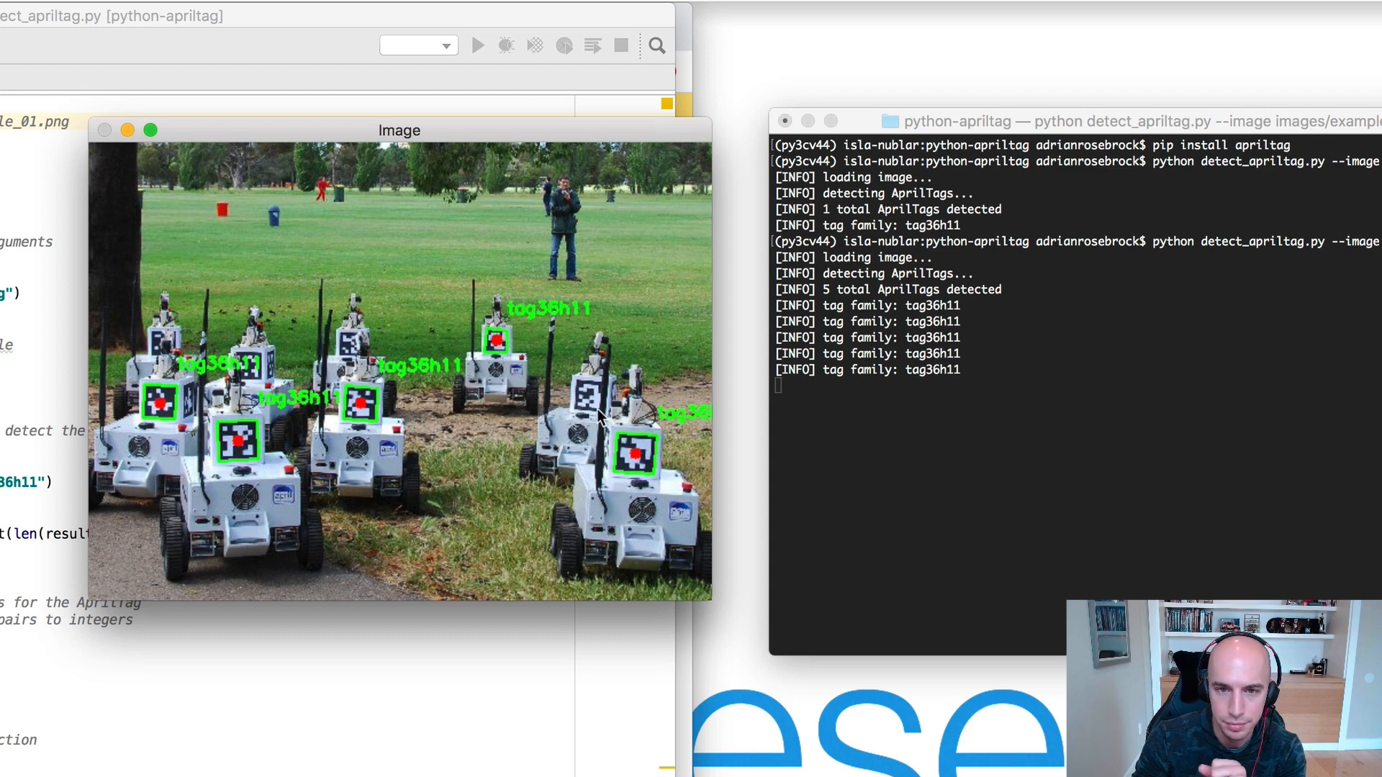
mouse_move(607, 458)
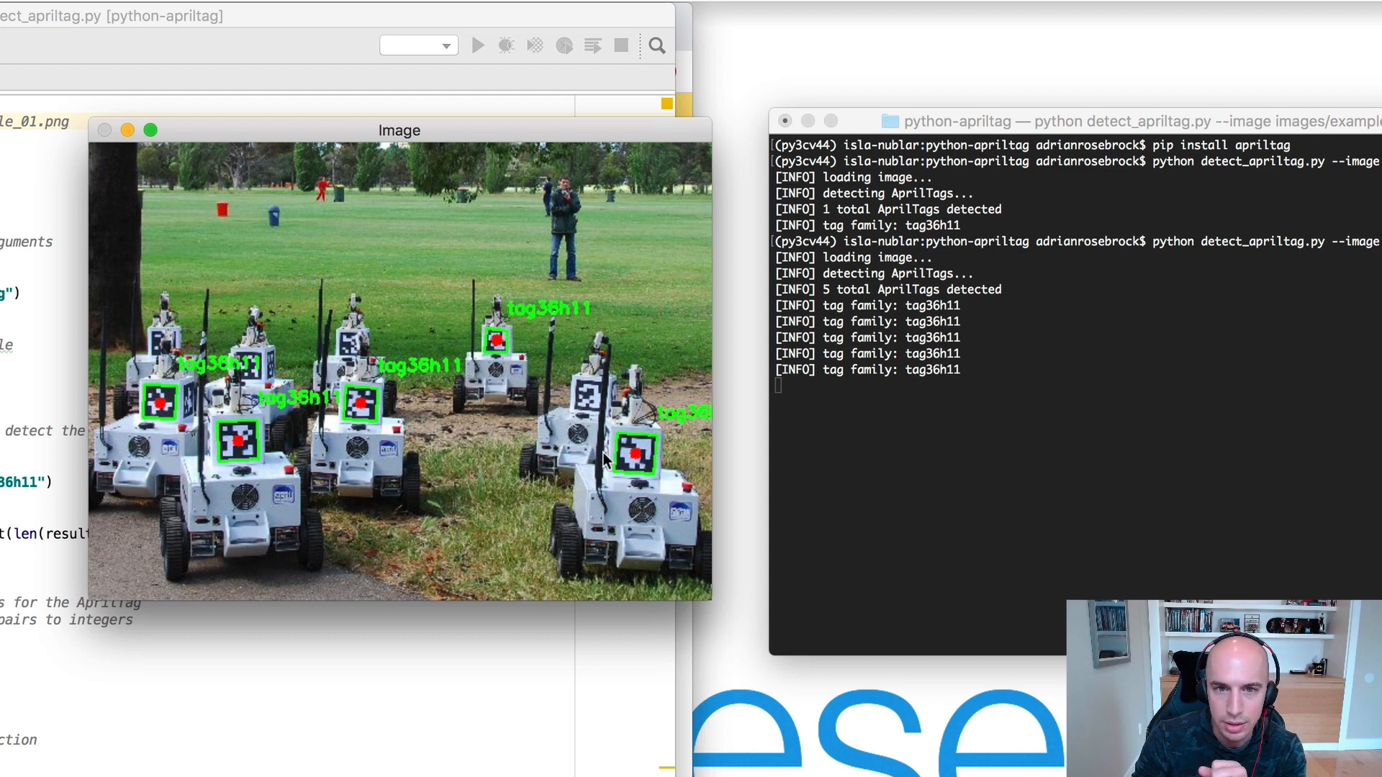
mouse_move(581, 387)
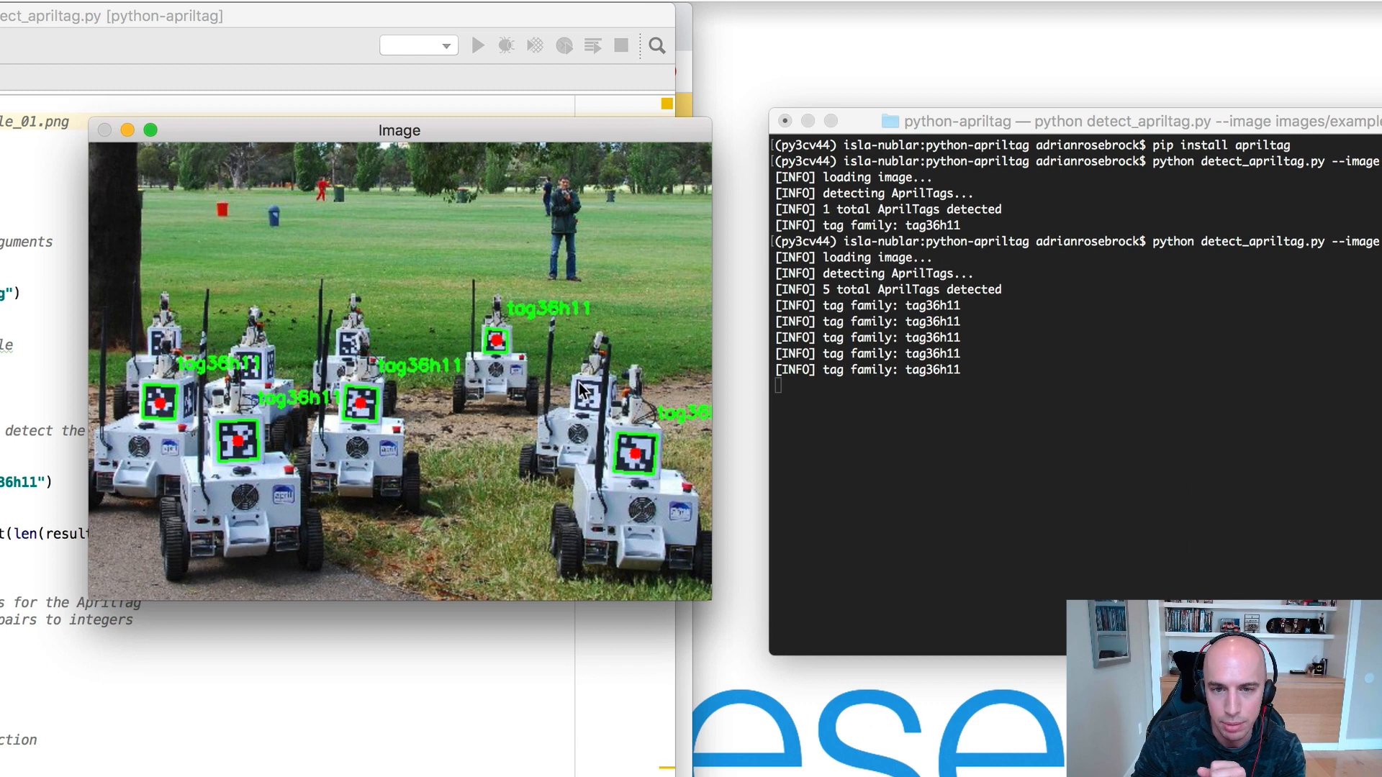
mouse_move(581, 414)
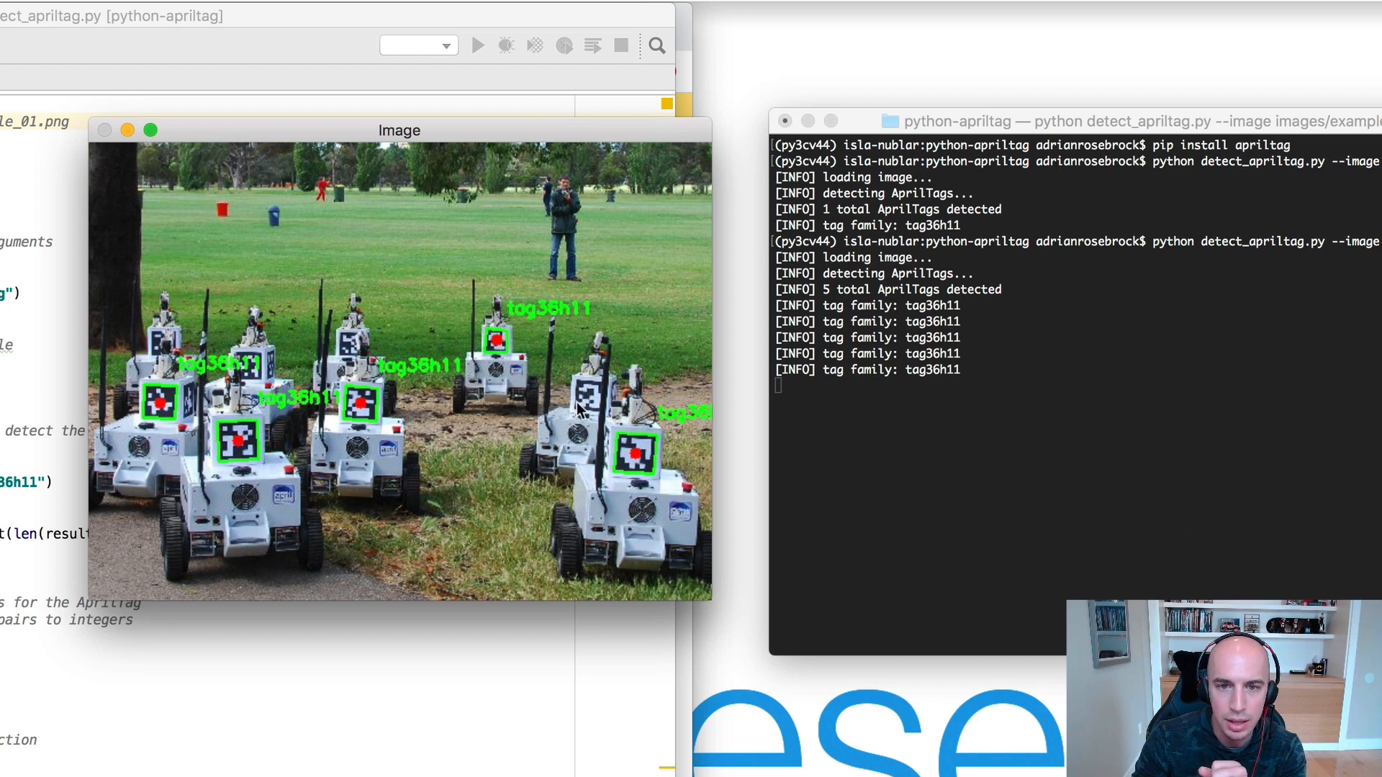
mouse_move(599, 393)
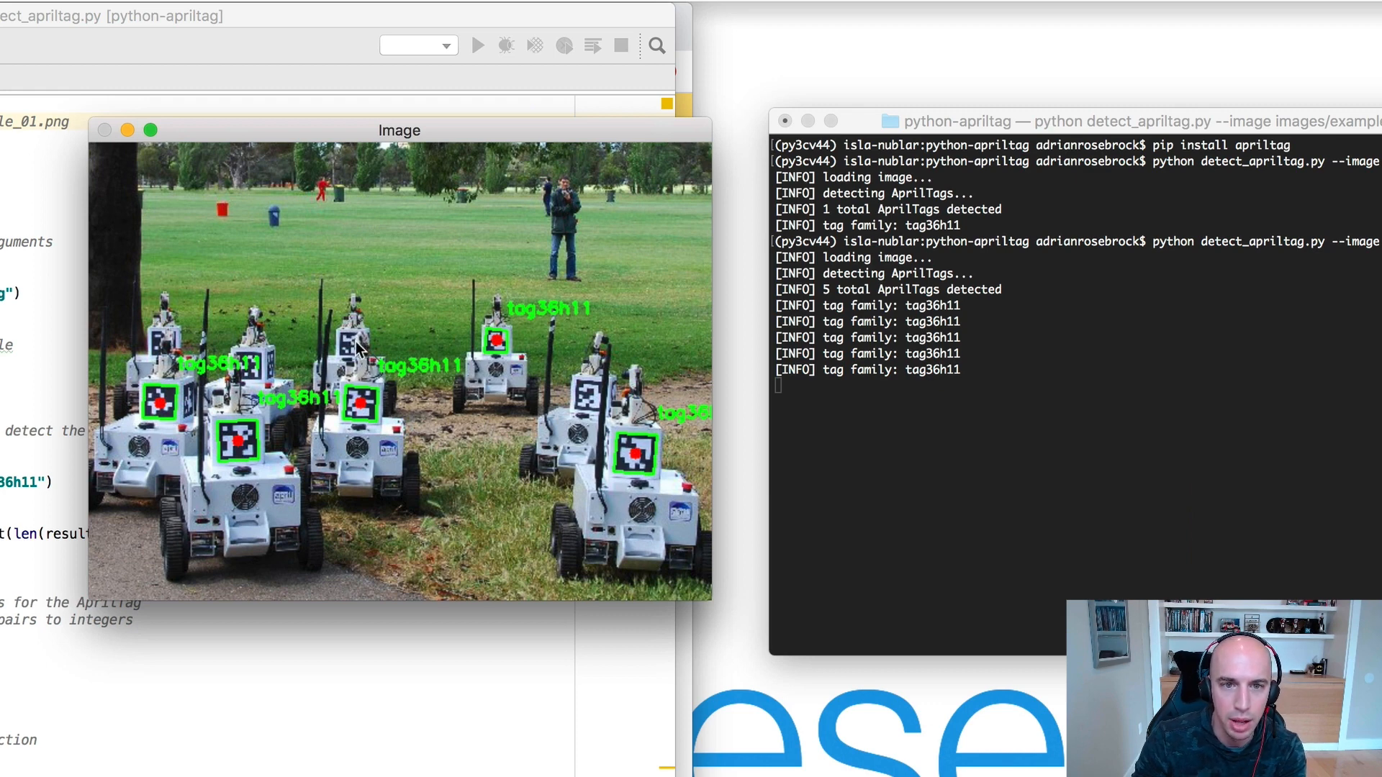
mouse_move(245, 370)
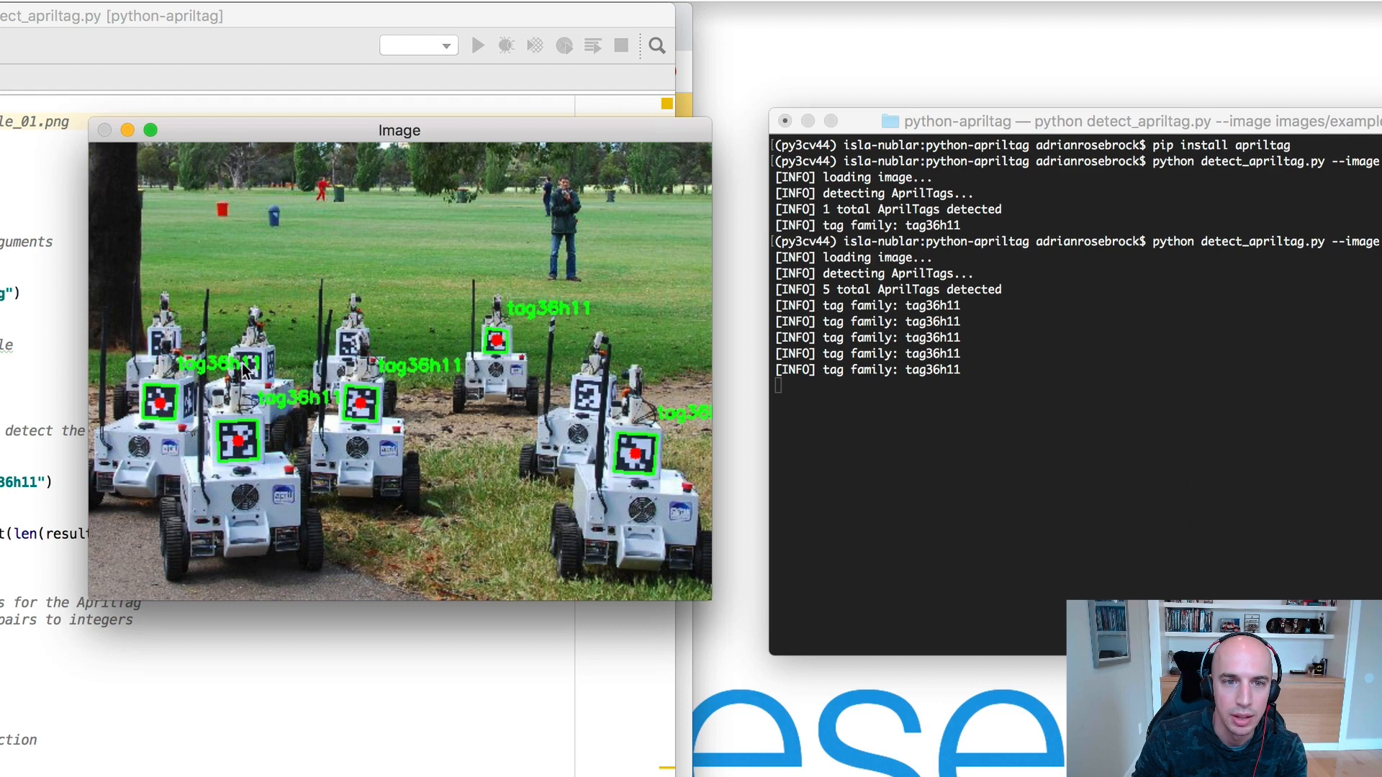
mouse_move(172, 368)
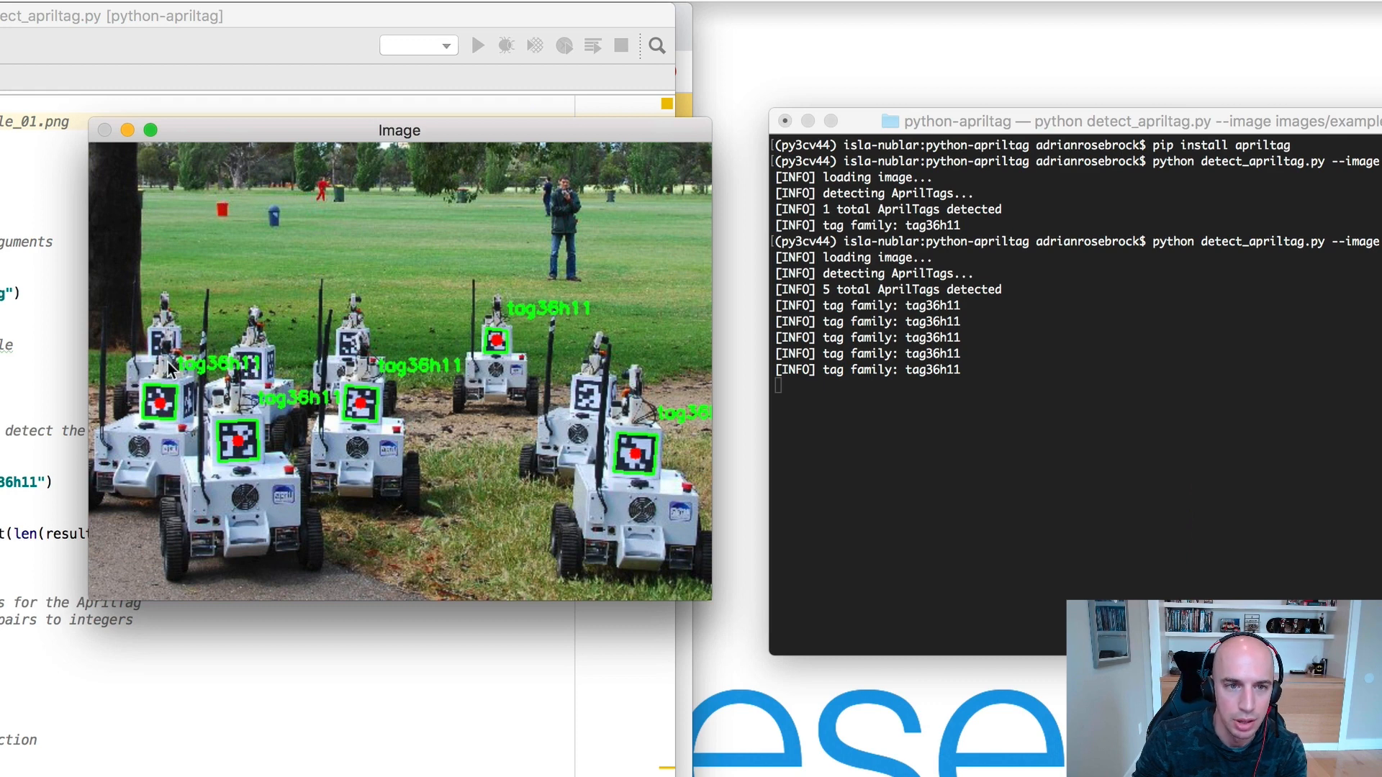